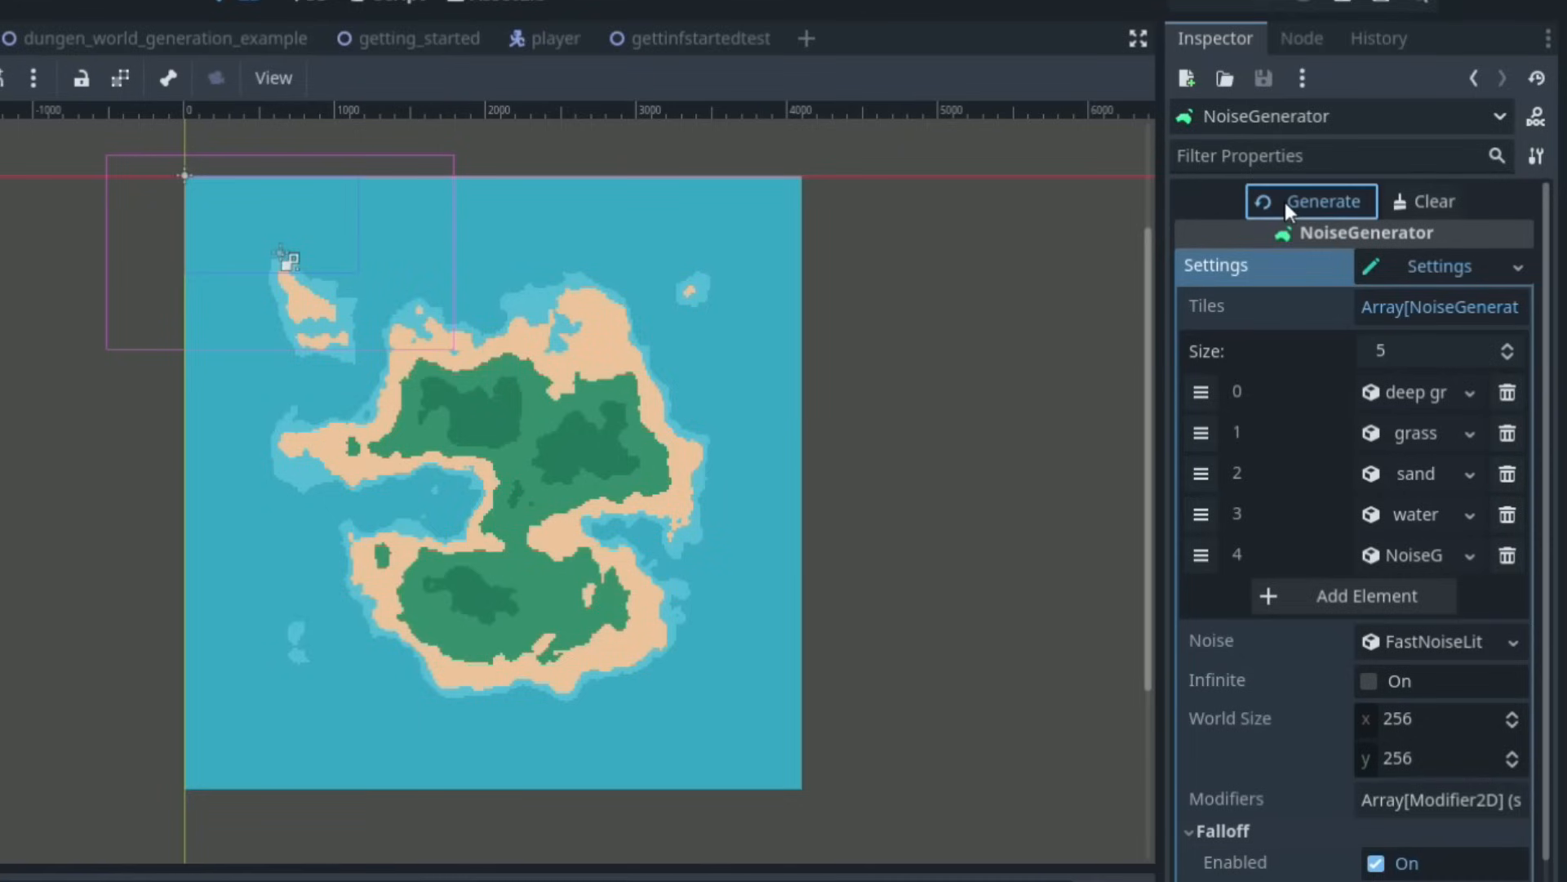
Press Generate twice on the NoiseGenerator to produce two new random island layouts.
{"action": "left_click", "coordinate": [1310, 200]}
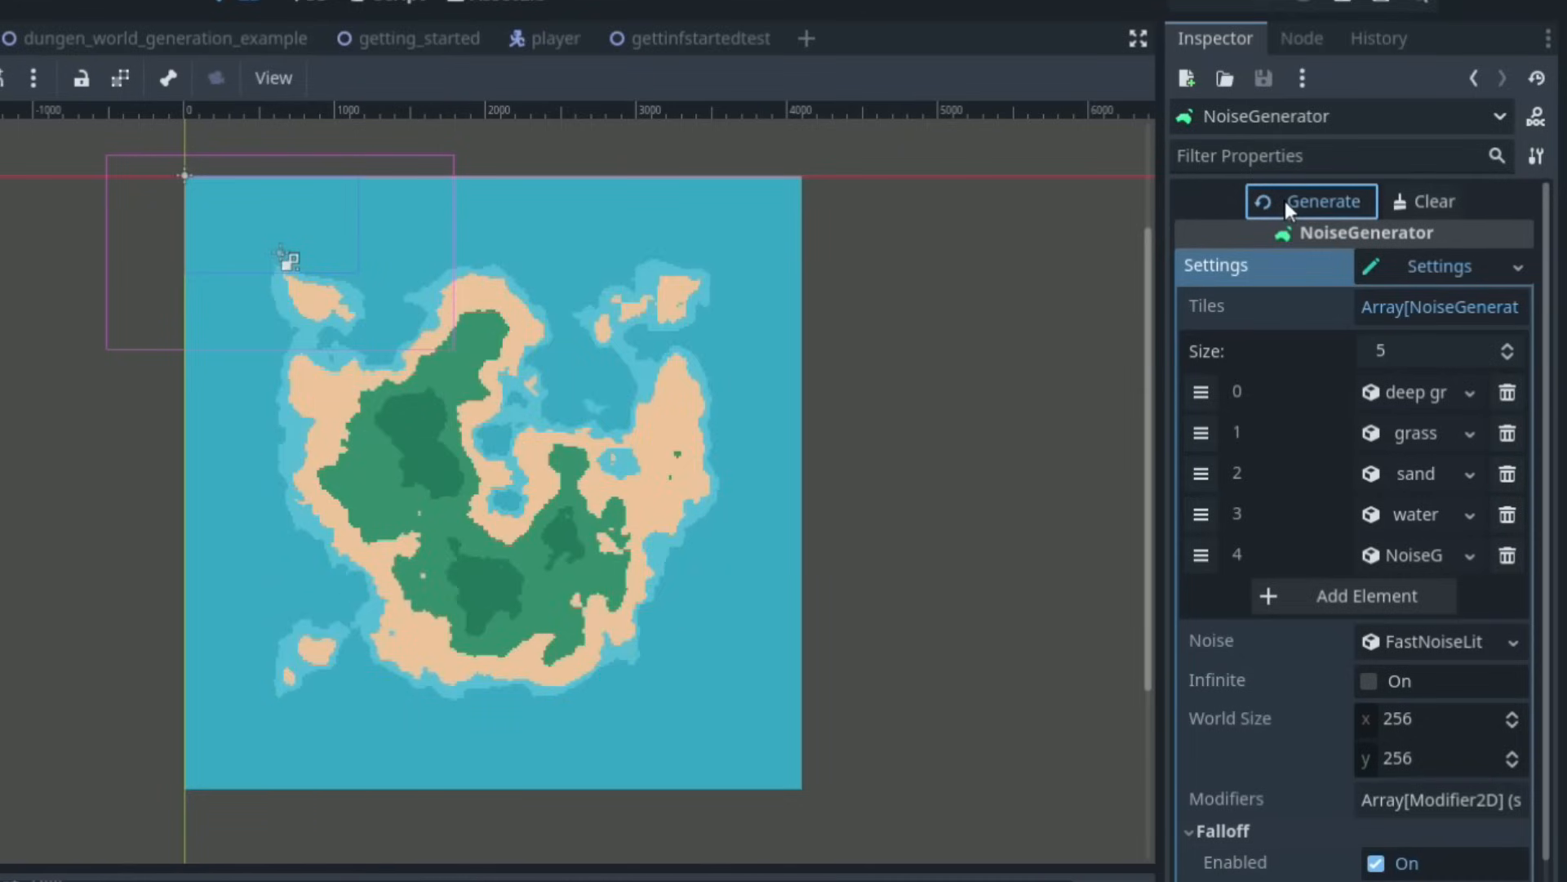
{"action": "left_click", "coordinate": [1310, 201]}
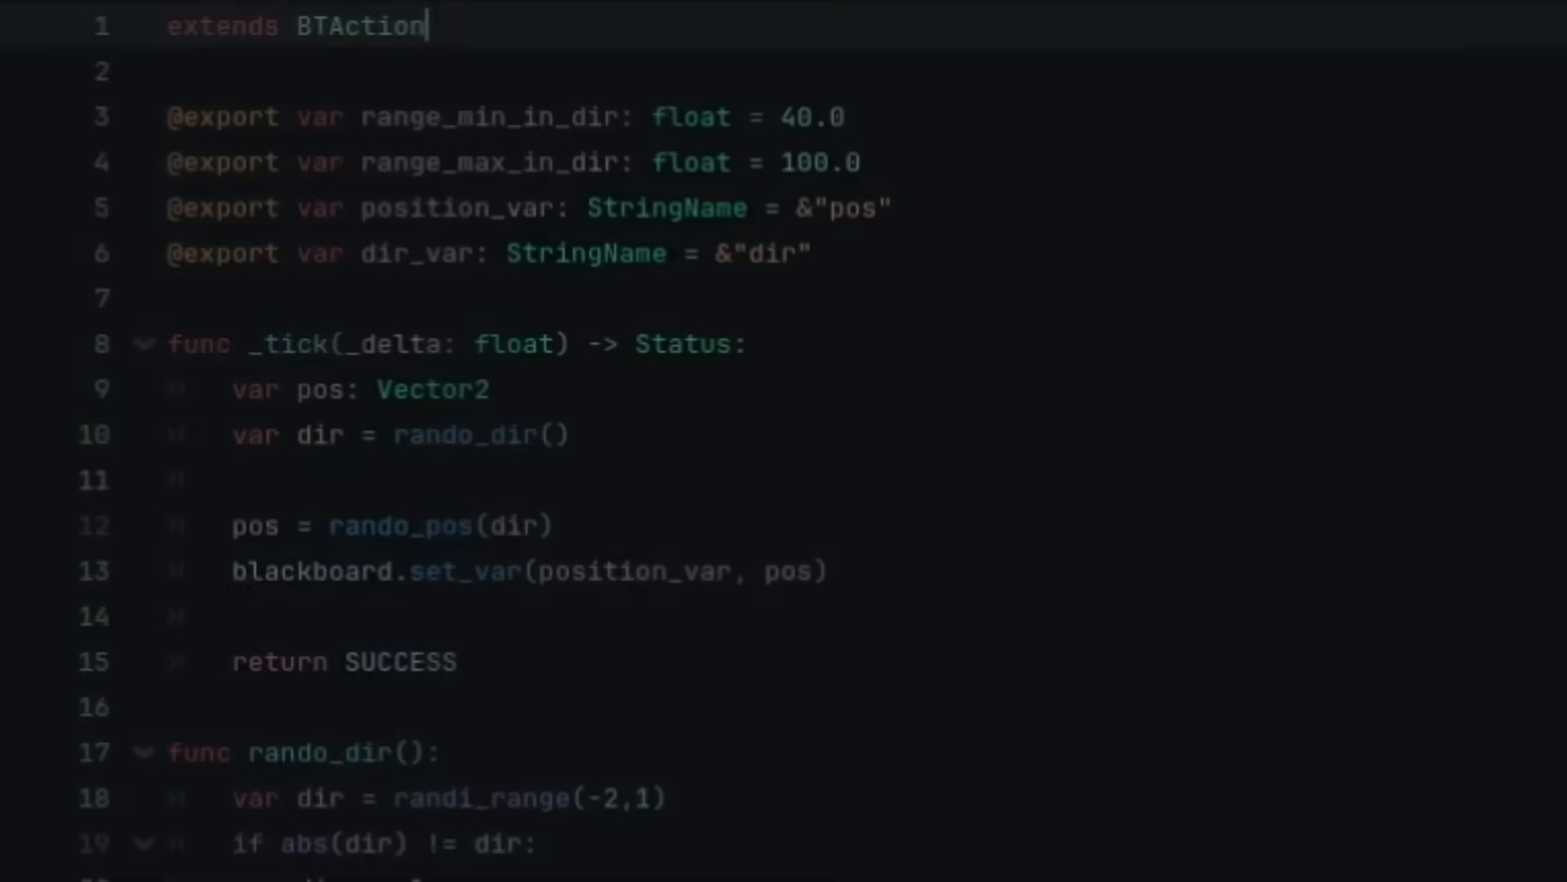
{"action": "scroll", "scroll_direction": "down", "scroll_amount": 3}
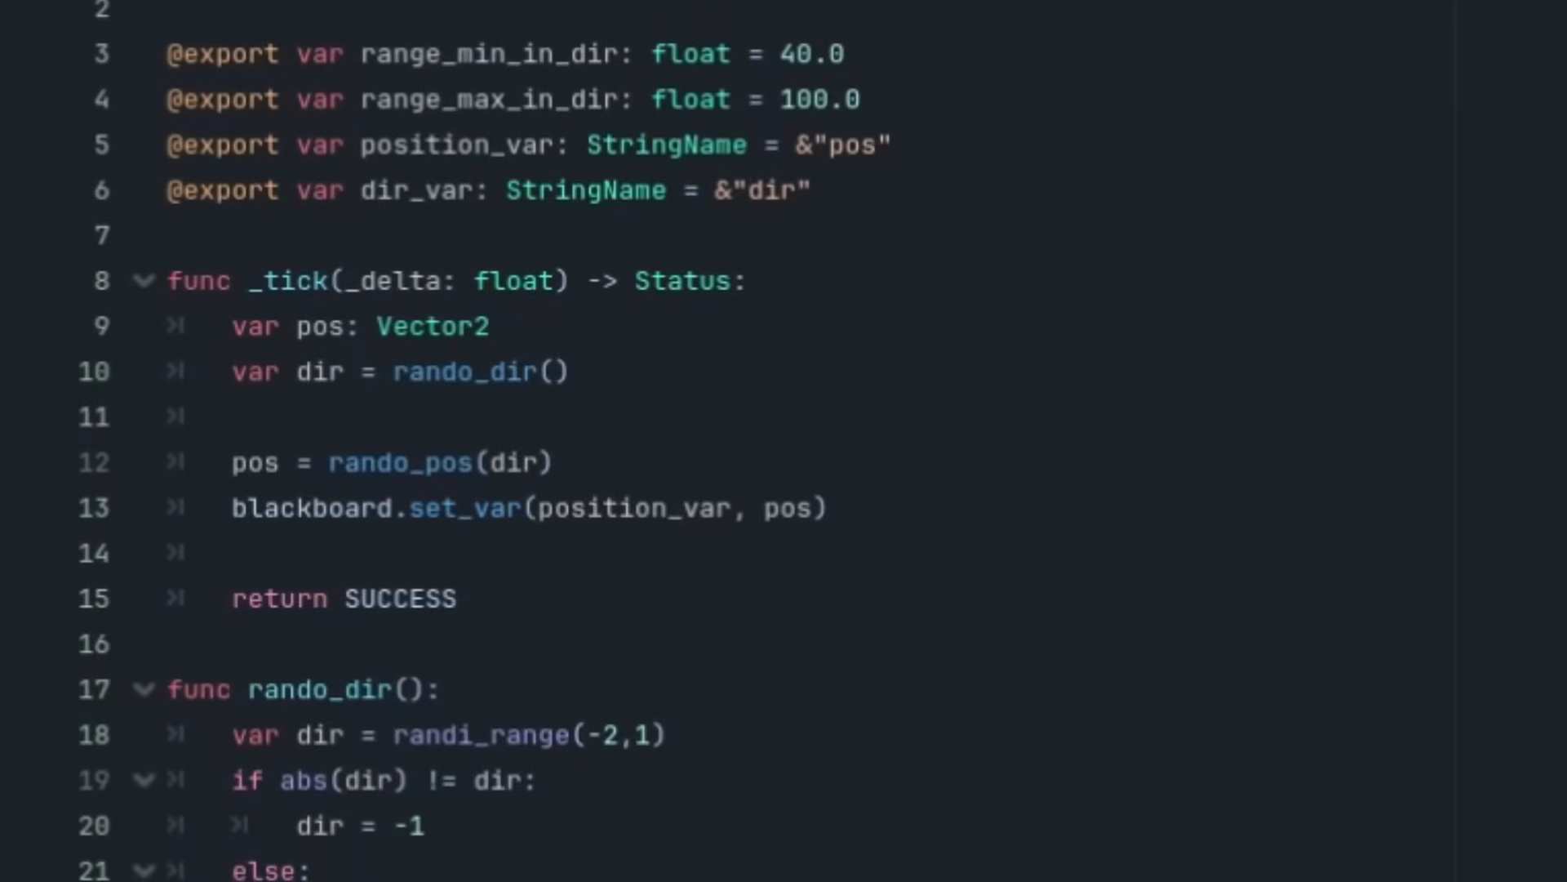
{"action": "scroll", "scroll_direction": "down", "scroll_amount": 3}
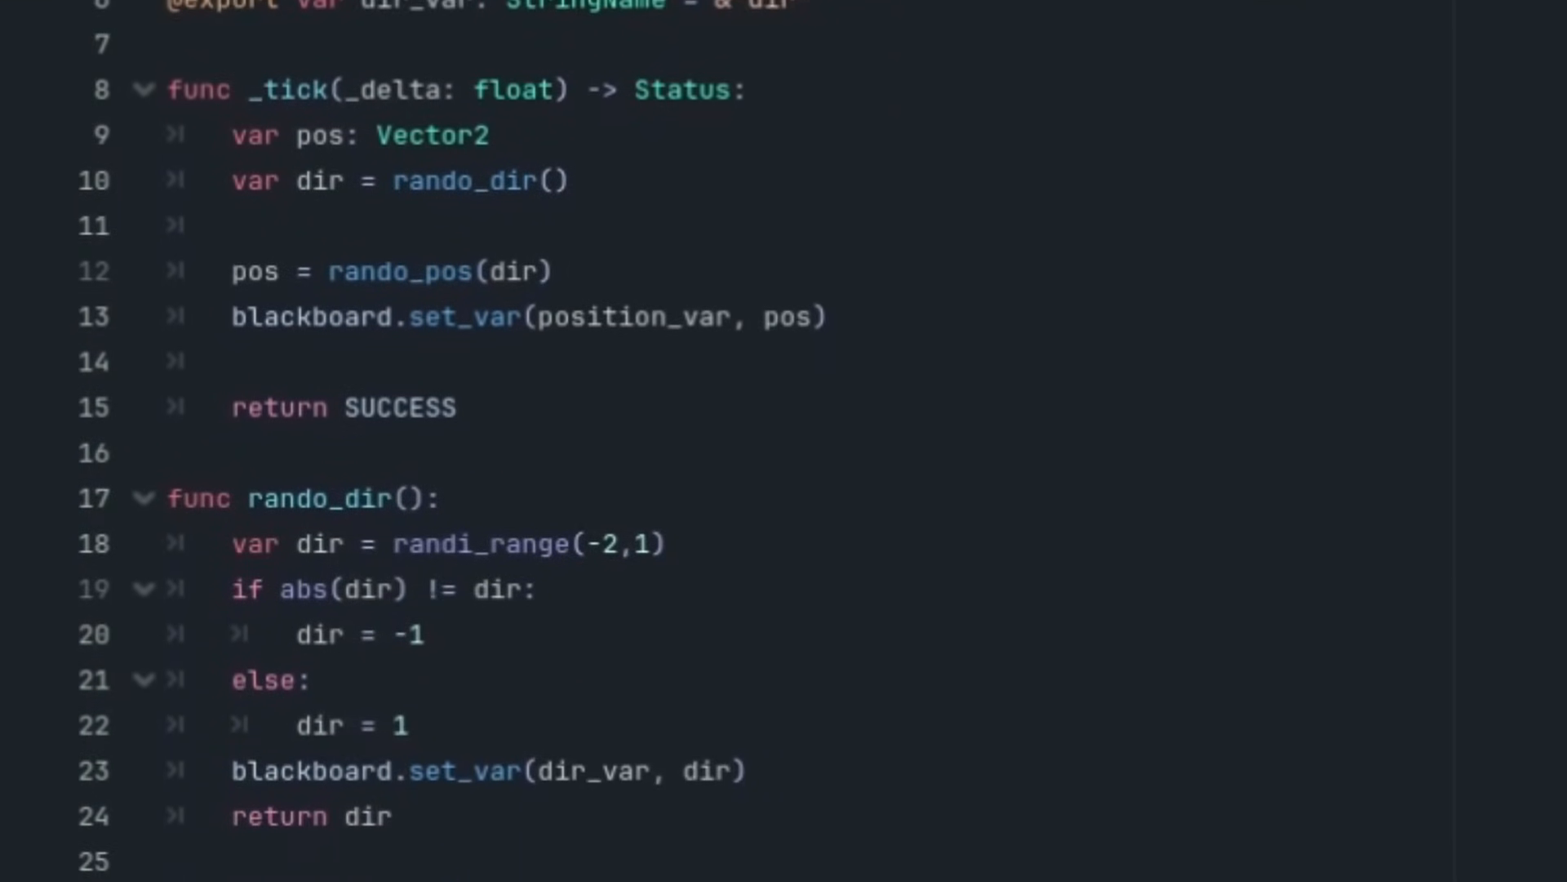
{"action": "scroll", "scroll_direction": "down", "scroll_amount": 3}
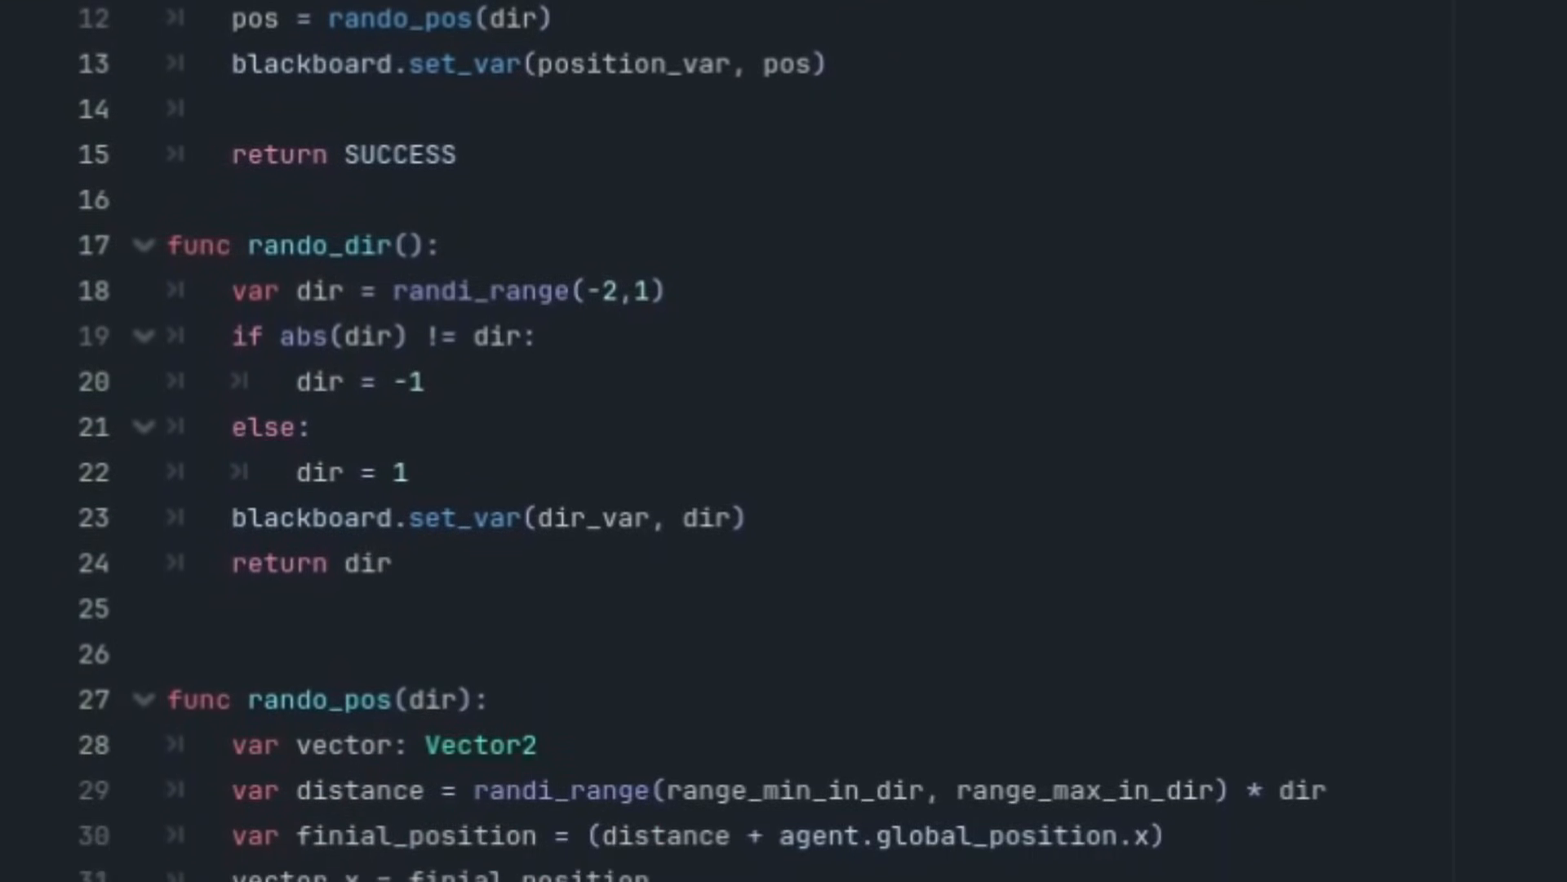
{"action": "scroll", "scroll_direction": "down", "scroll_amount": 3}
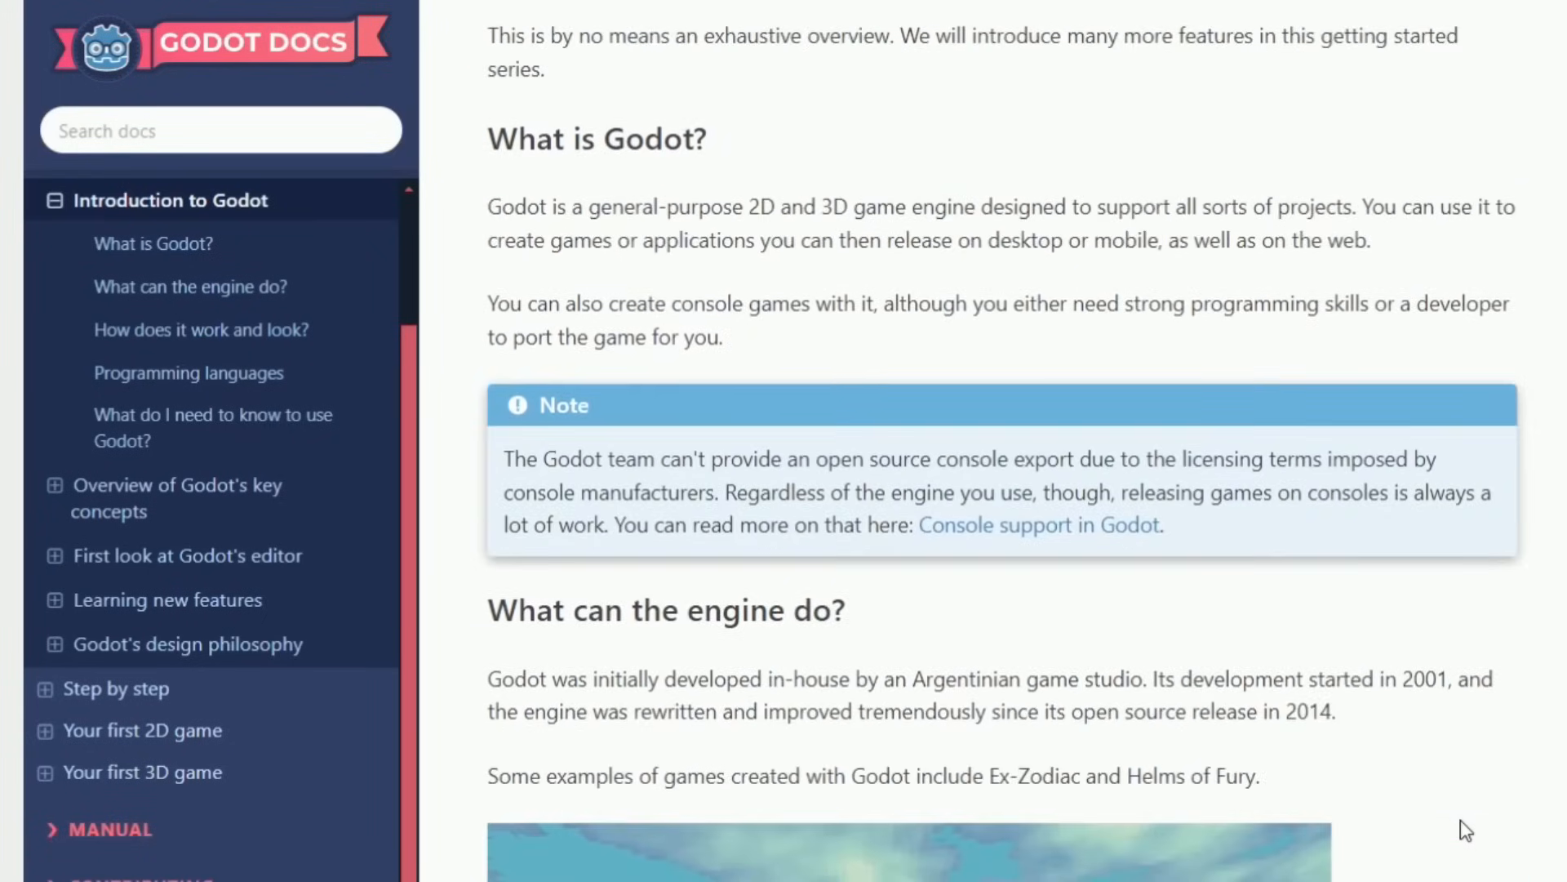
{"action": "scroll", "scroll_direction": "down", "scroll_amount": 3}
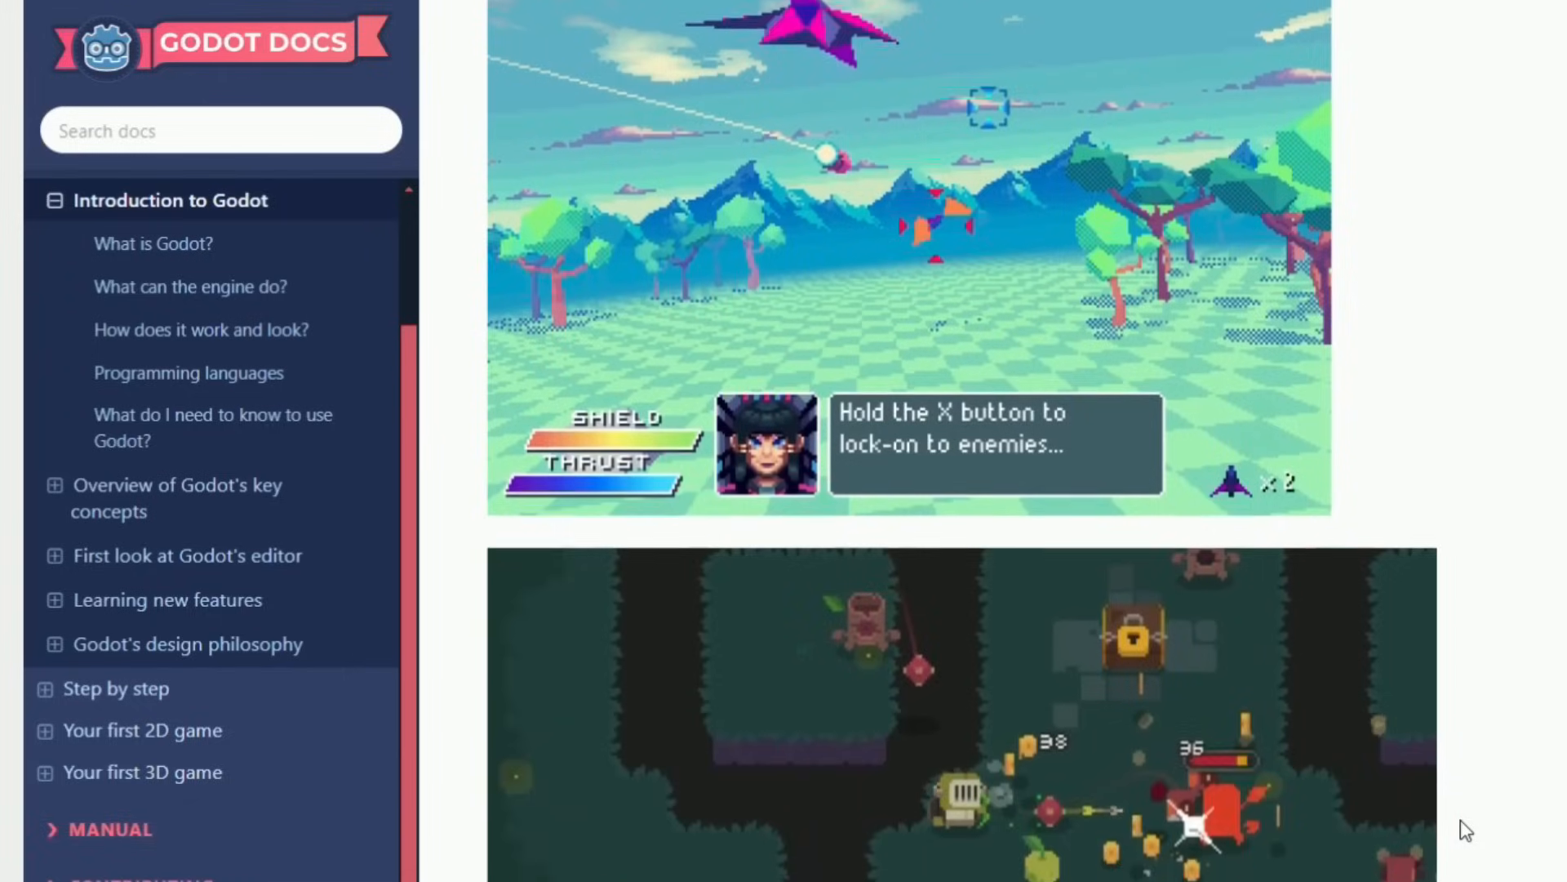
{"action": "scroll", "scroll_direction": "down", "scroll_amount": 3}
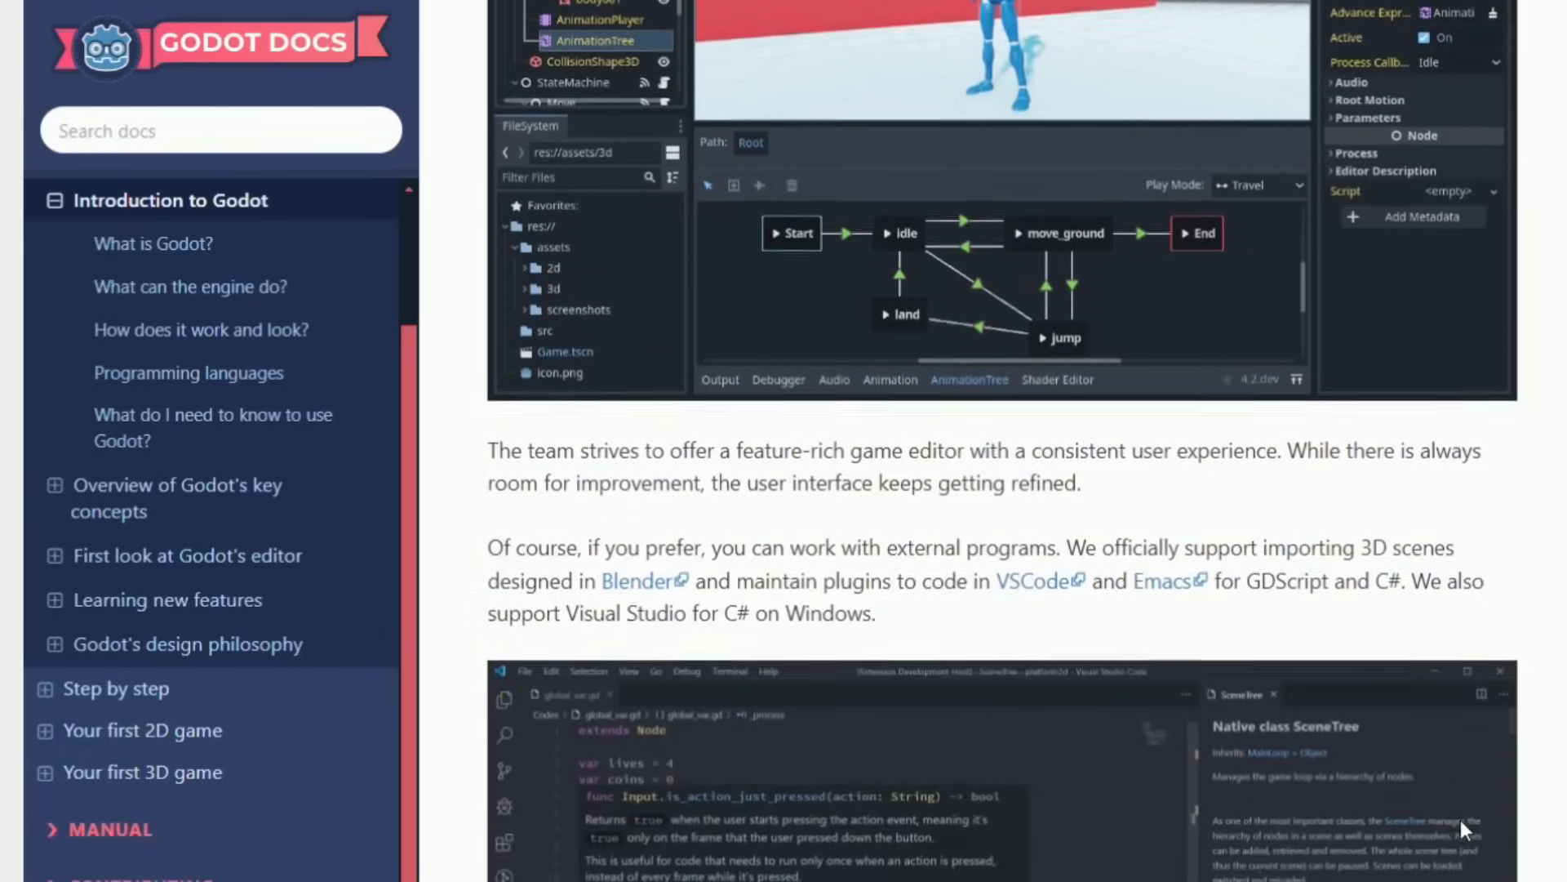
{"action": "scroll", "scroll_direction": "down", "scroll_amount": 3}
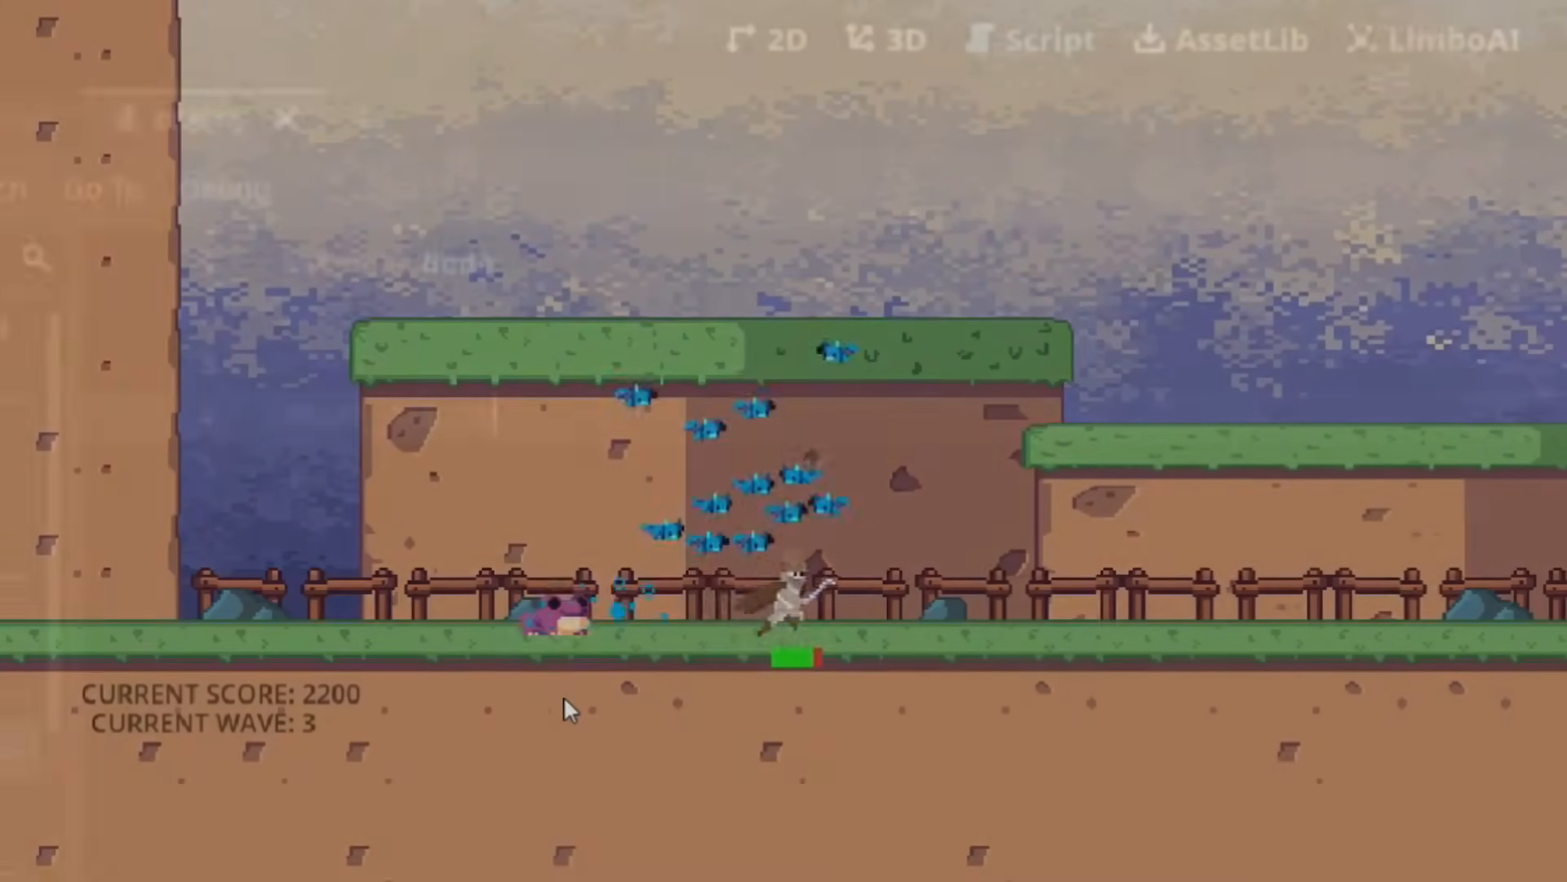
Extend the line 4 comment in enemy.gd with 'TO A NON PROGRAMMER!!!'.
{"action": "left_click", "coordinate": [1046, 40]}
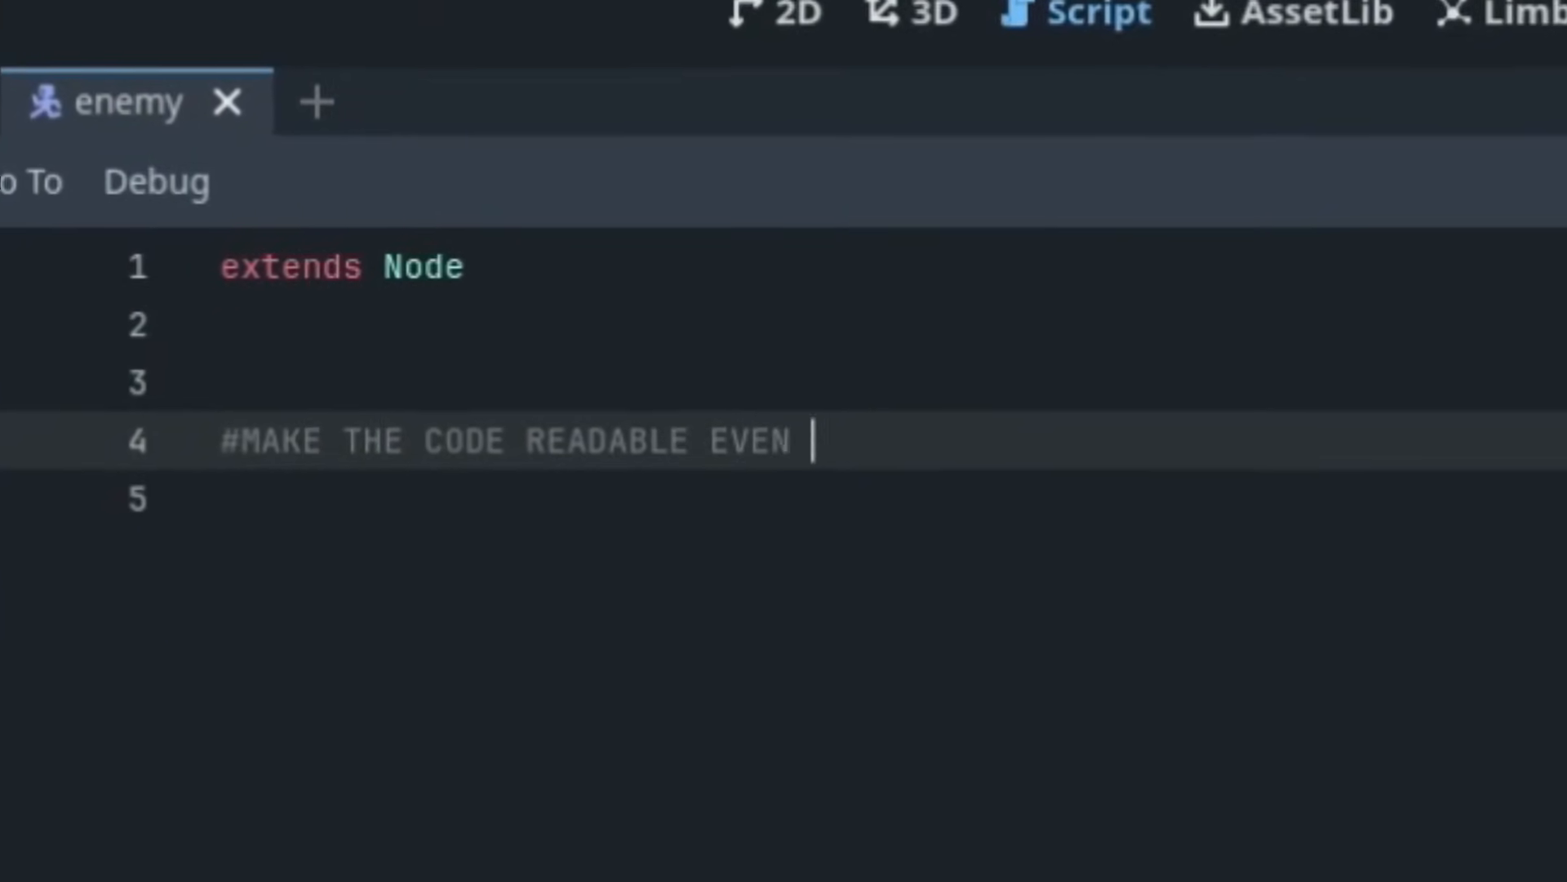
{"action": "type", "text": "TO A NON PROGRAMMER!!!"}
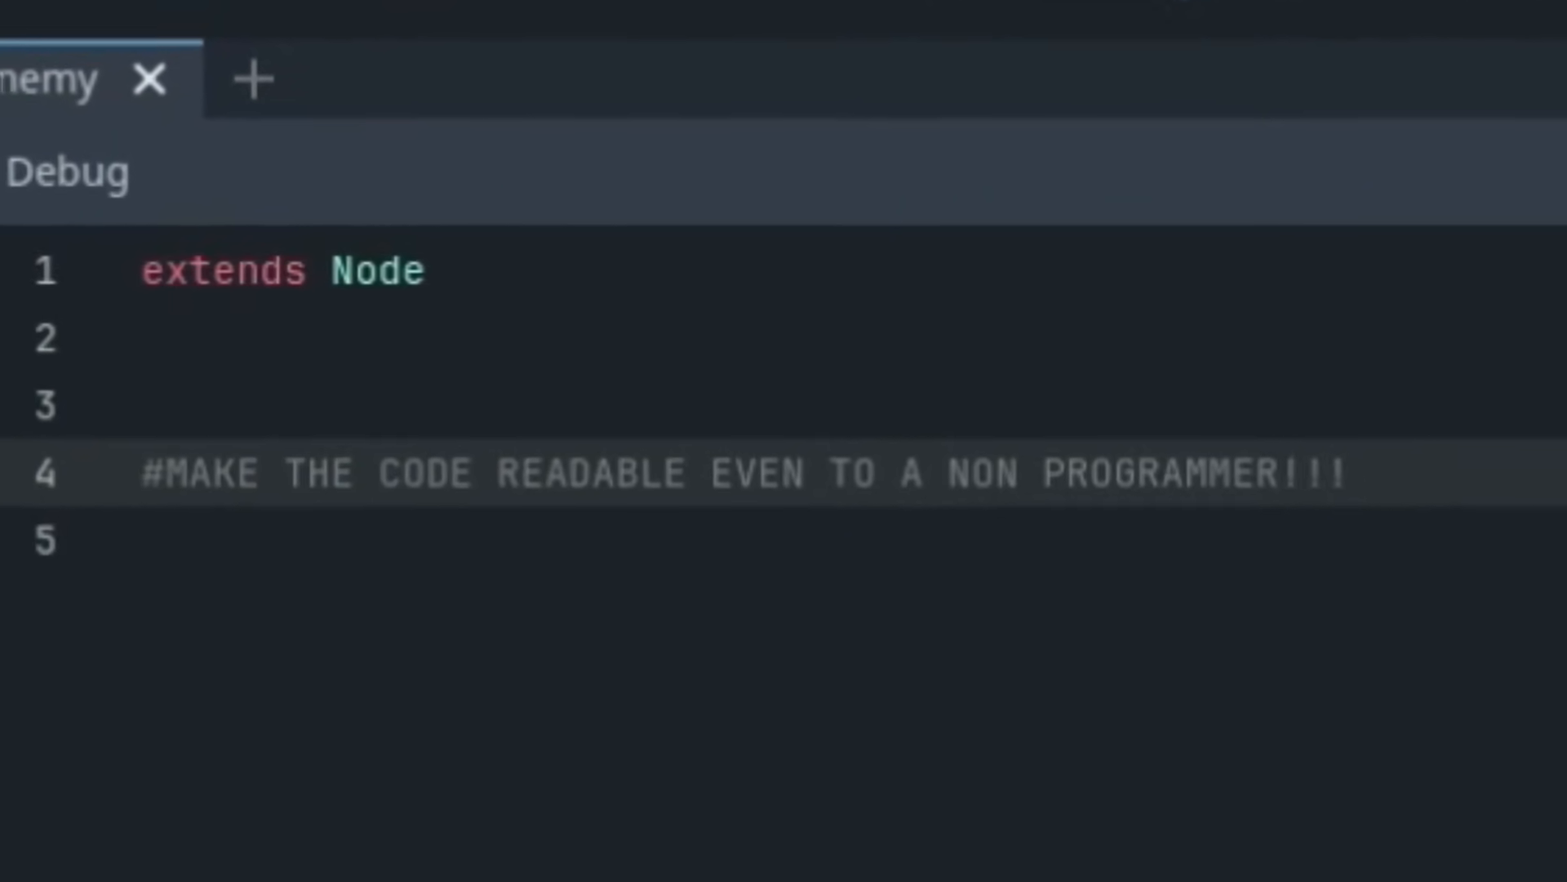
{"action": "scroll", "scroll_direction": "down", "scroll_amount": 3}
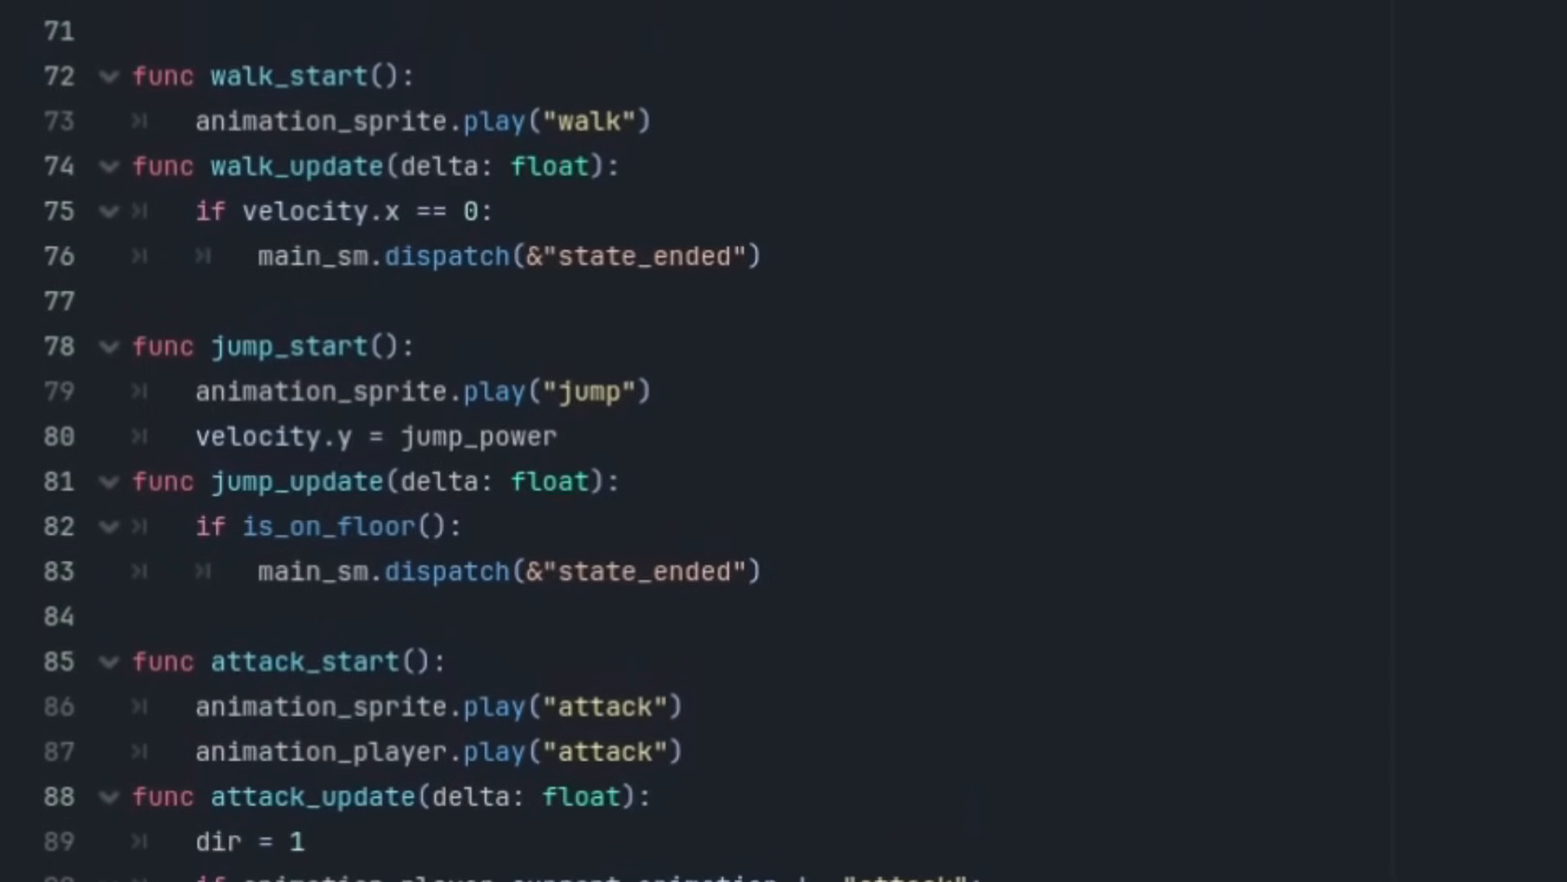
{"action": "scroll", "scroll_direction": "up", "scroll_amount": 3}
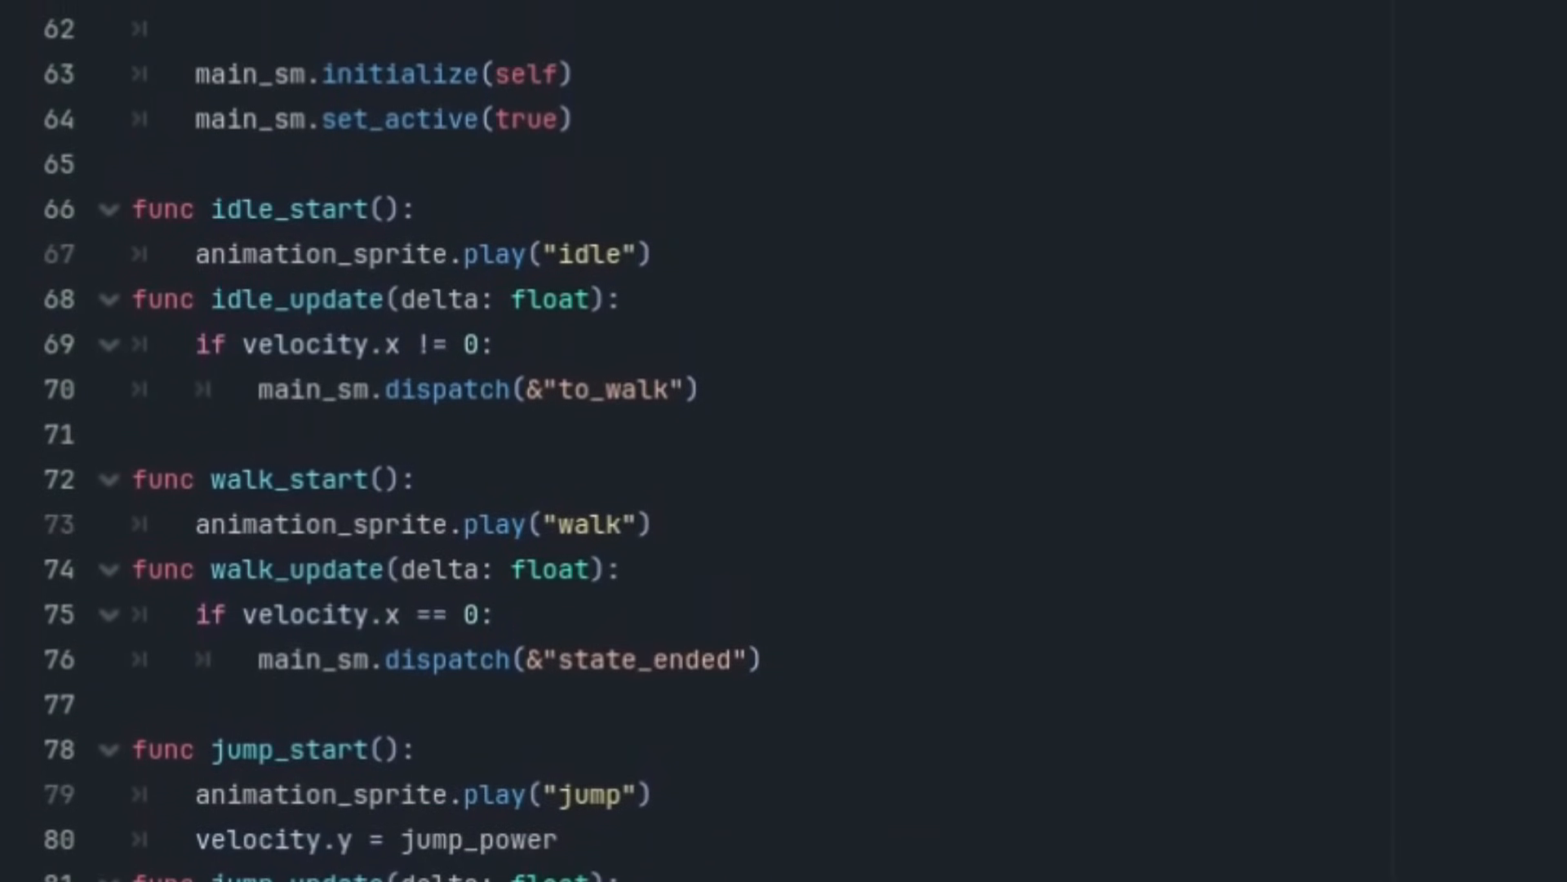
{"action": "scroll", "scroll_direction": "up", "scroll_amount": 3}
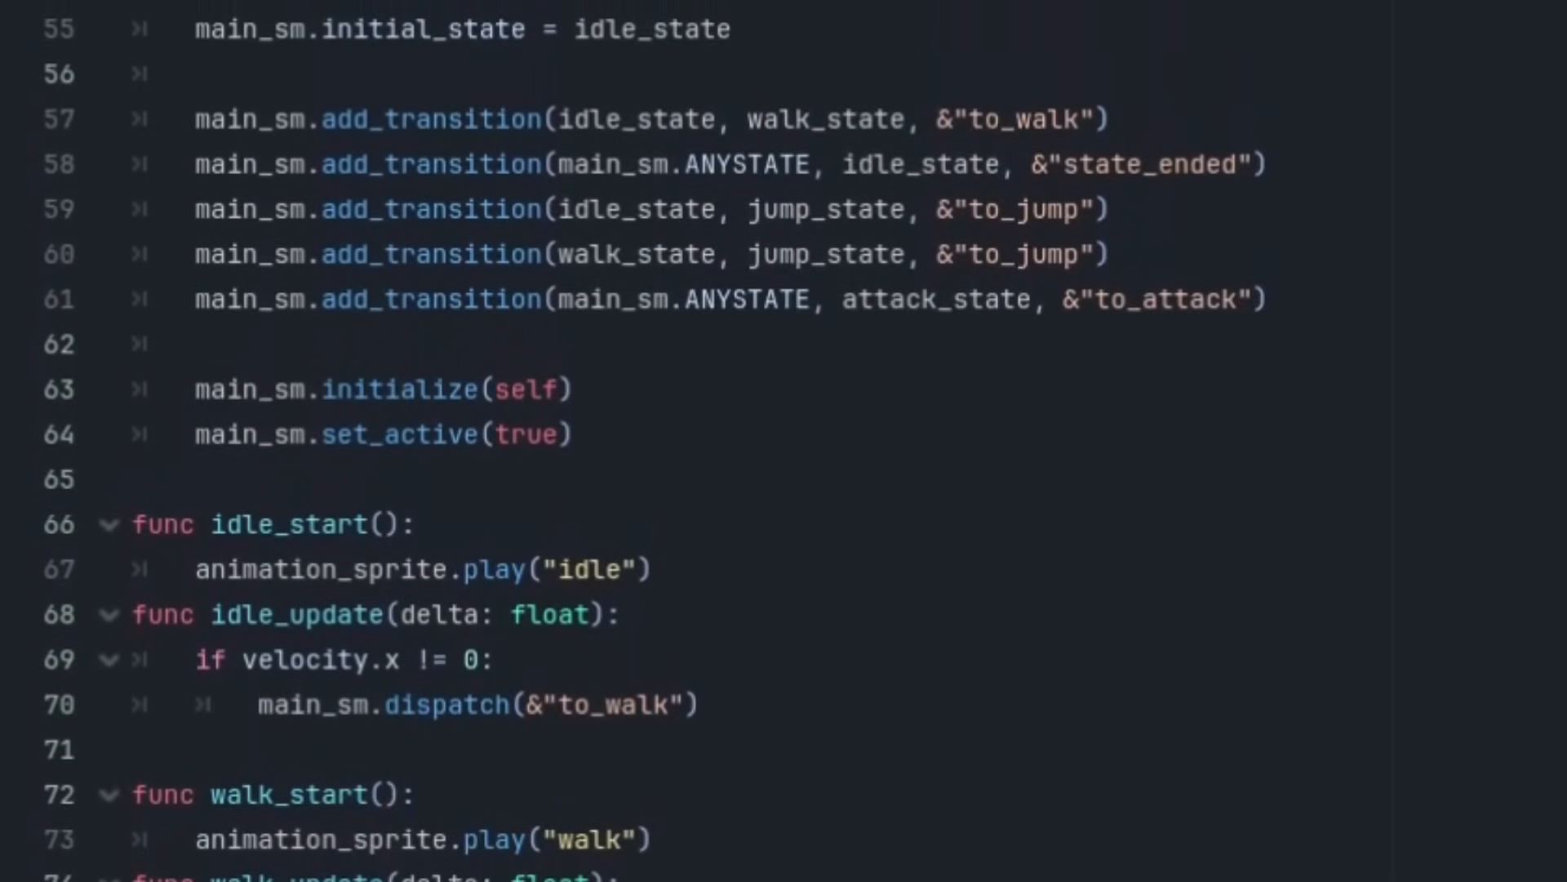
{"action": "scroll", "scroll_direction": "up", "scroll_amount": 3}
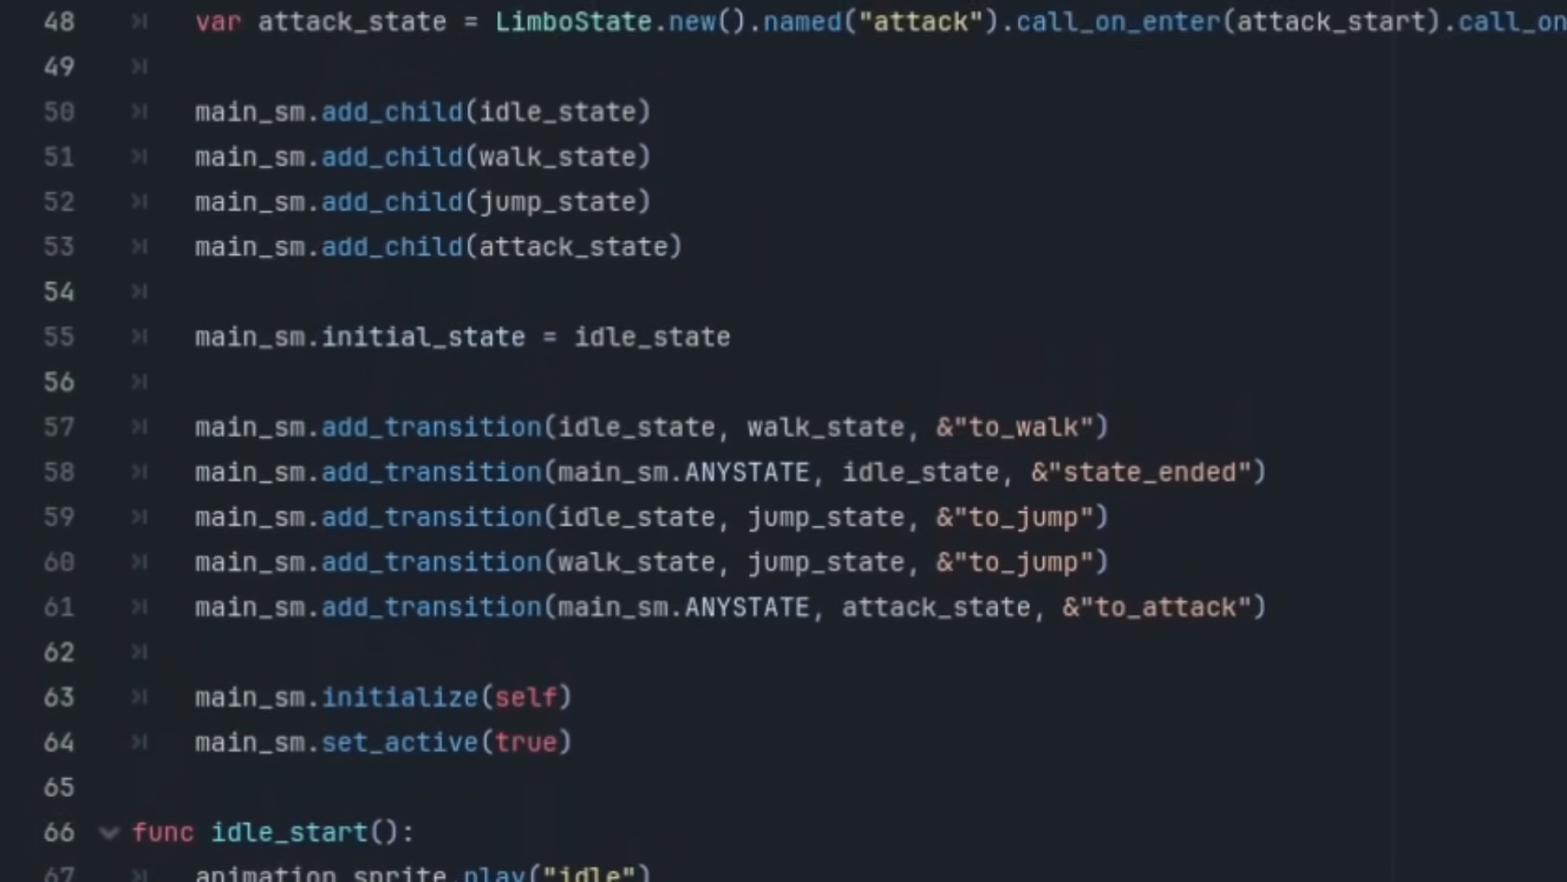
{"action": "scroll", "scroll_direction": "up", "scroll_amount": 3}
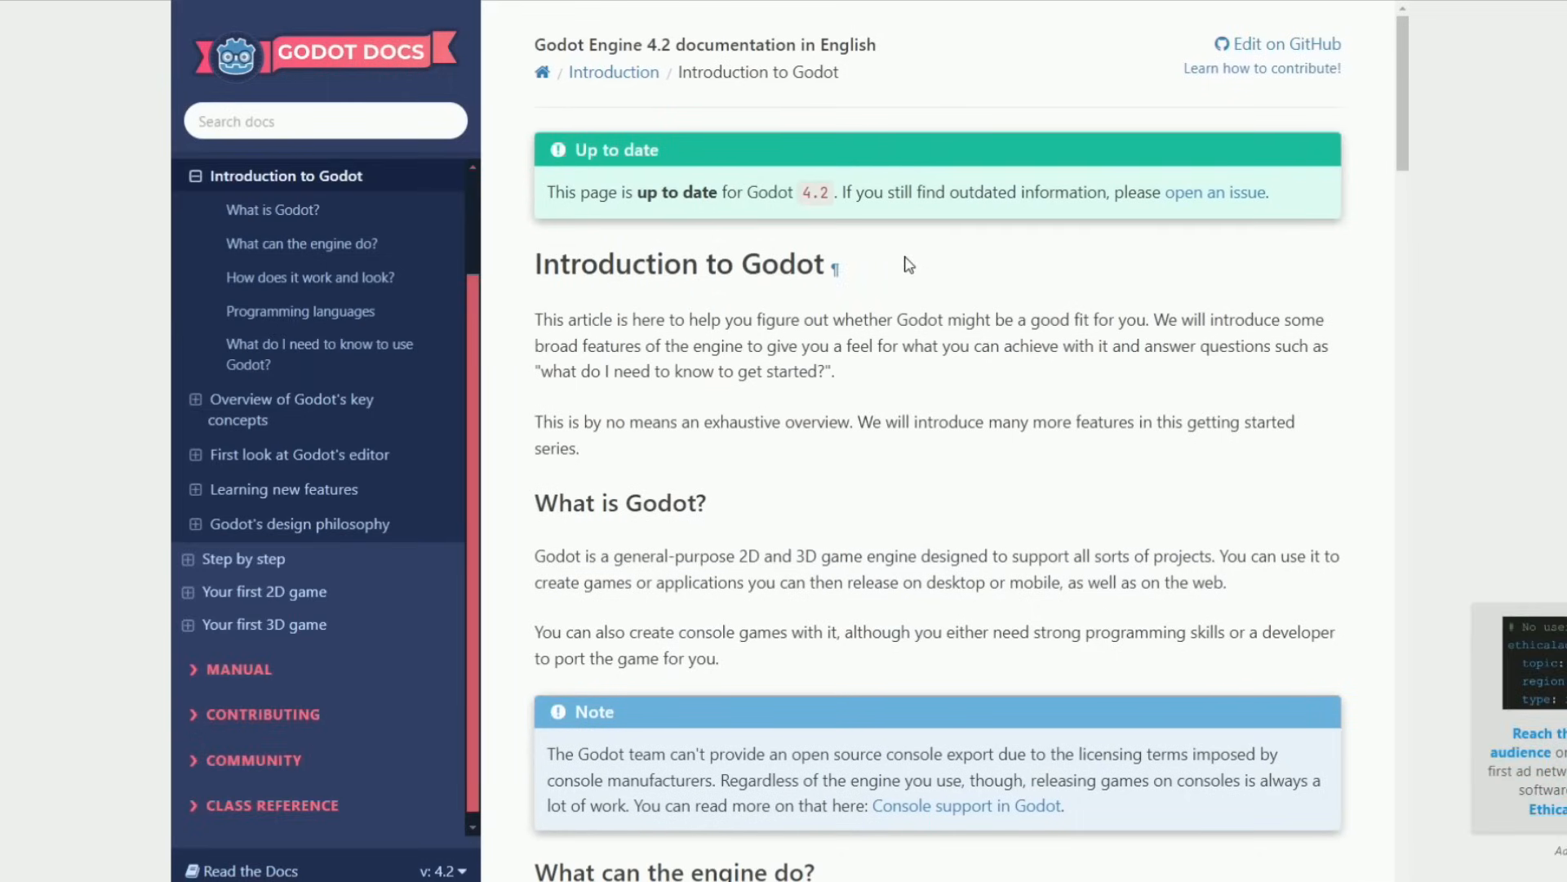
{"action": "mouse_move", "coordinate": [668, 491]}
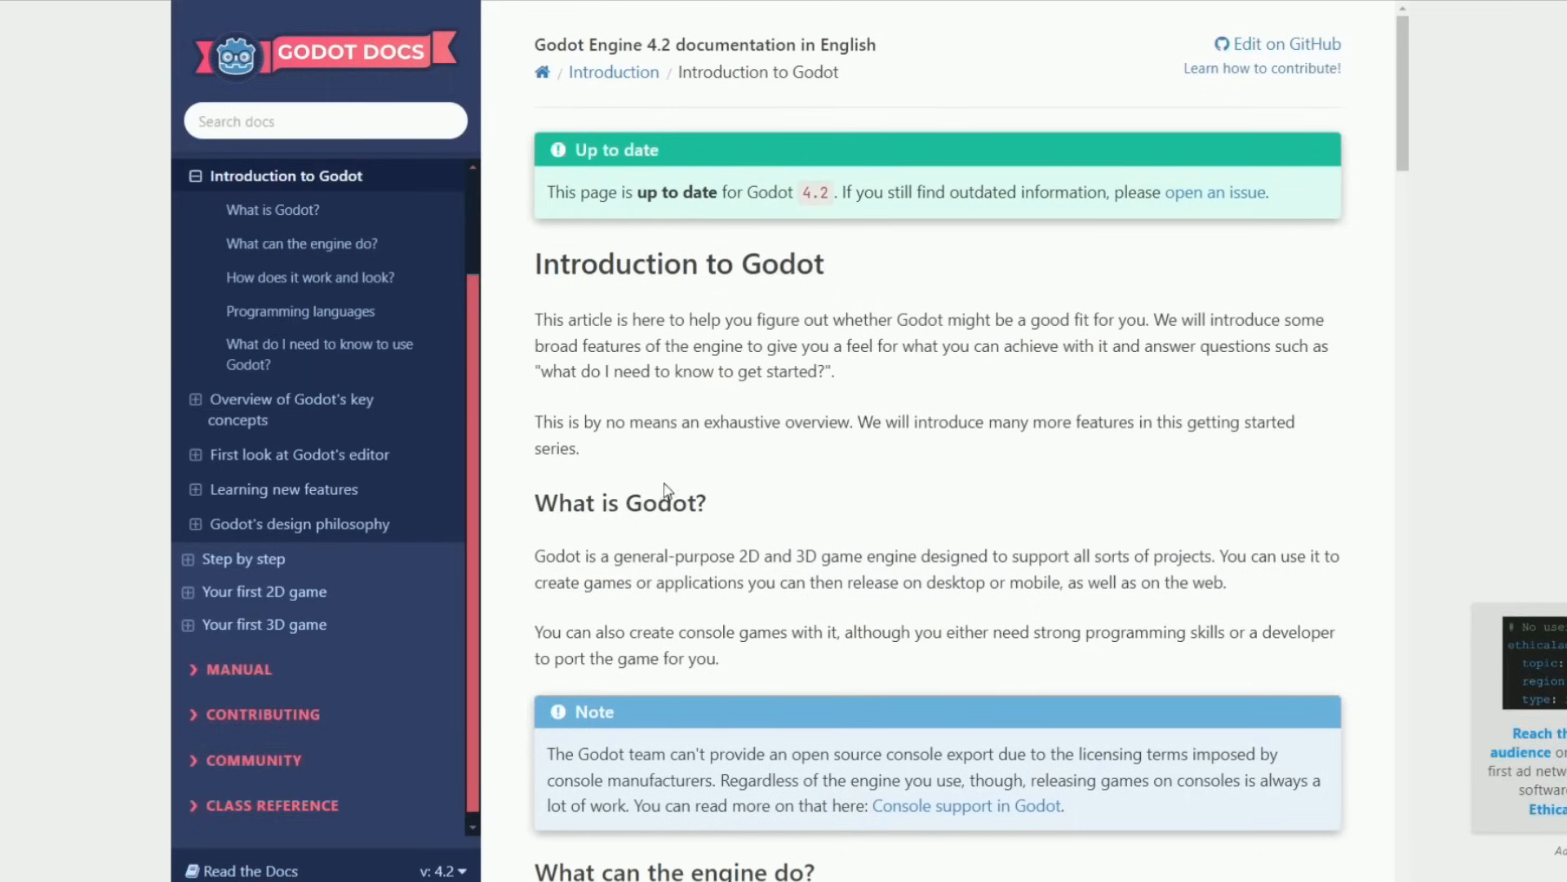
Open the Your first 2D game page, search docs for 'class names', and browse results.
{"action": "left_click", "coordinate": [264, 591]}
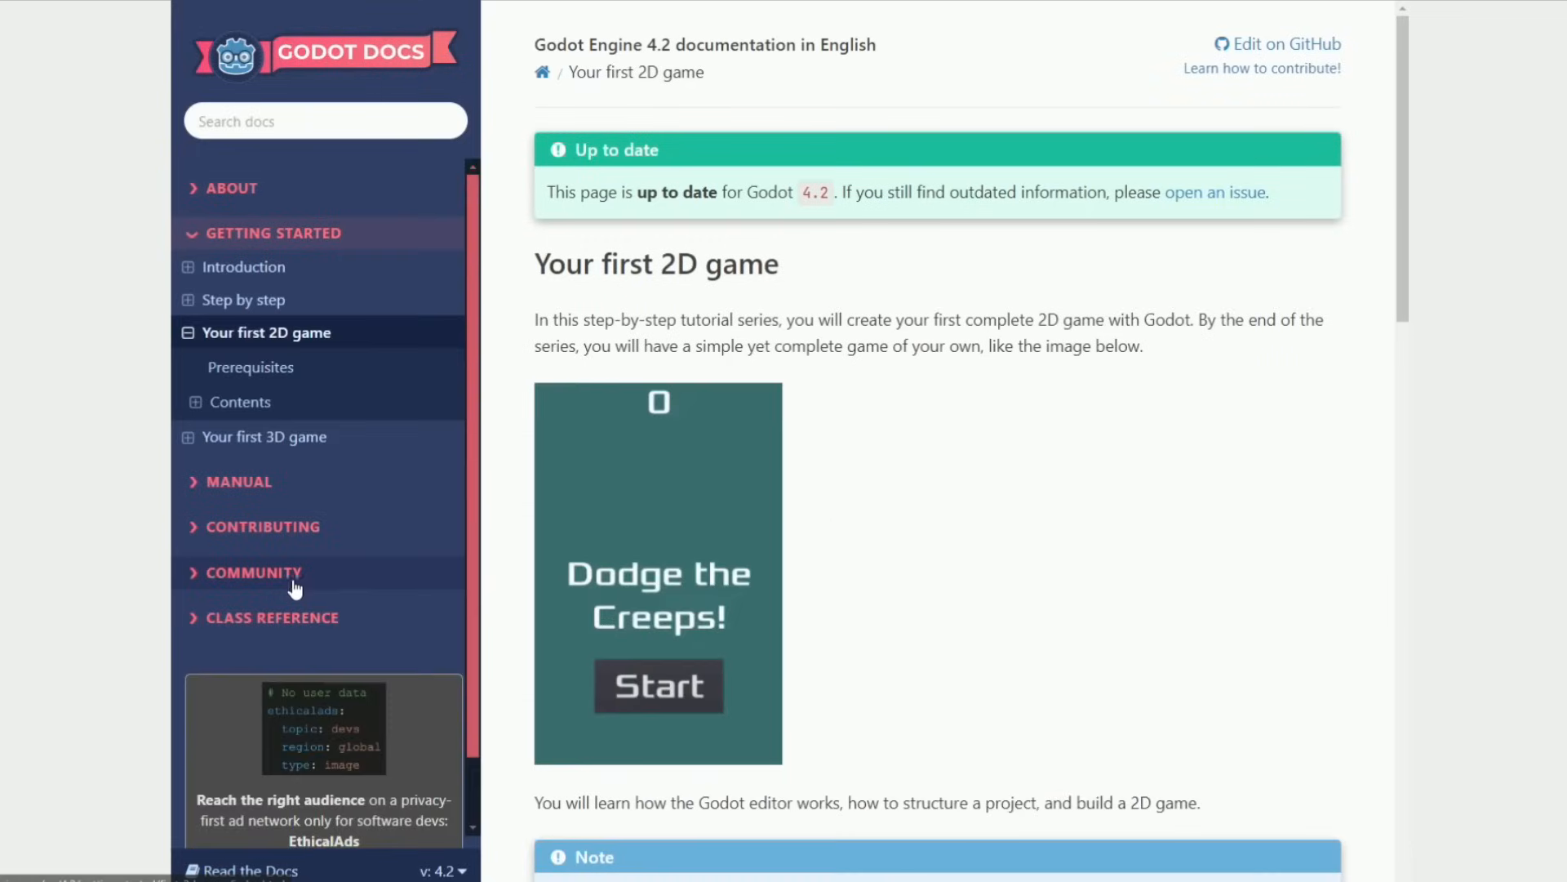
{"action": "left_click", "coordinate": [658, 685]}
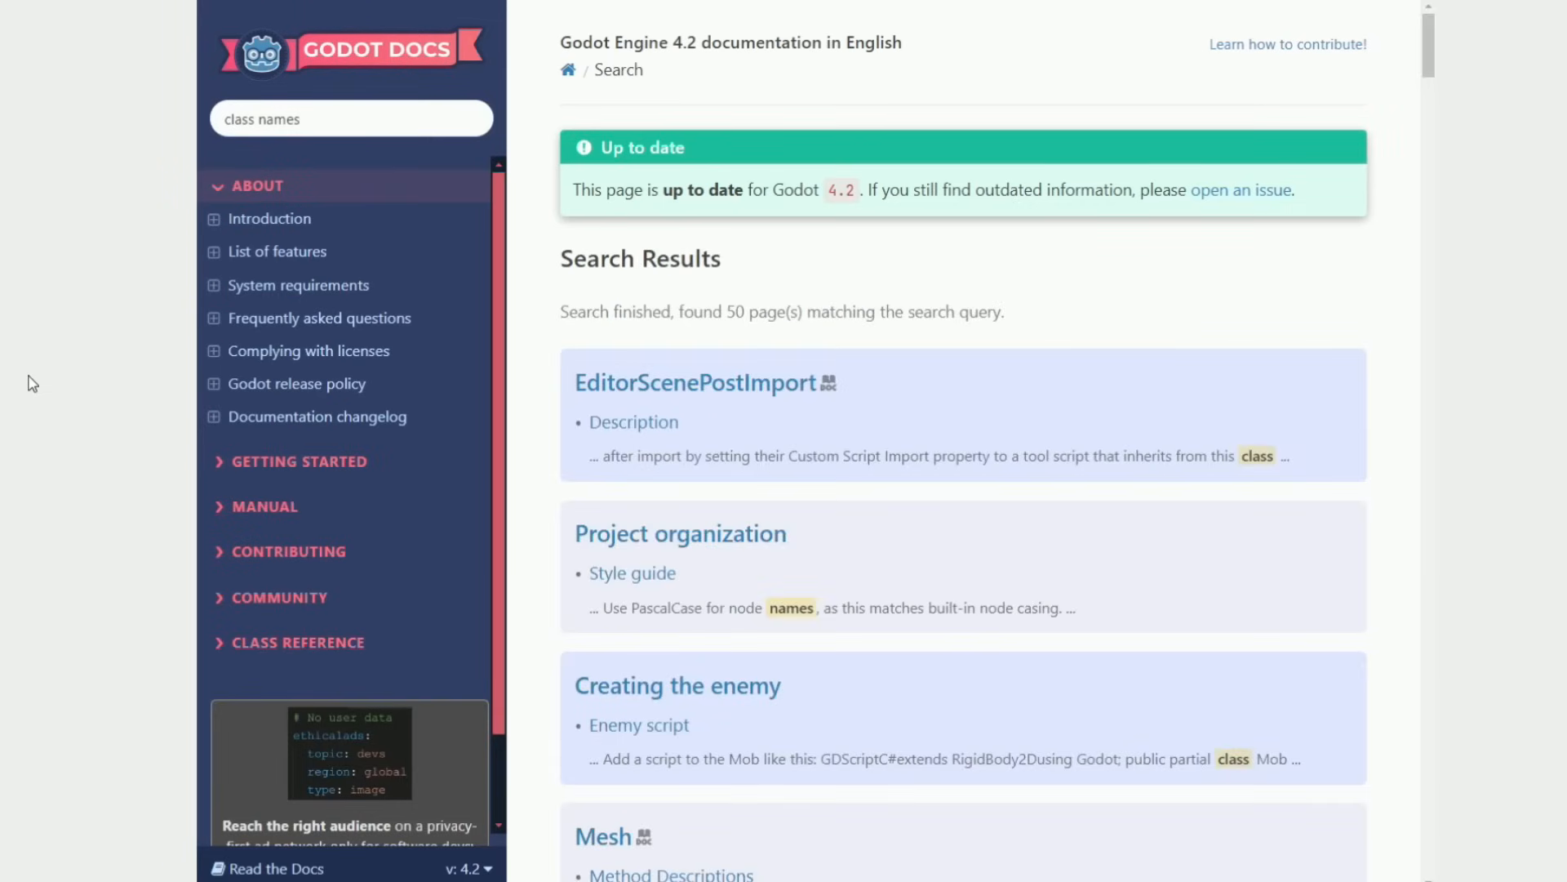
{"action": "scroll", "scroll_direction": "down", "scroll_amount": 3}
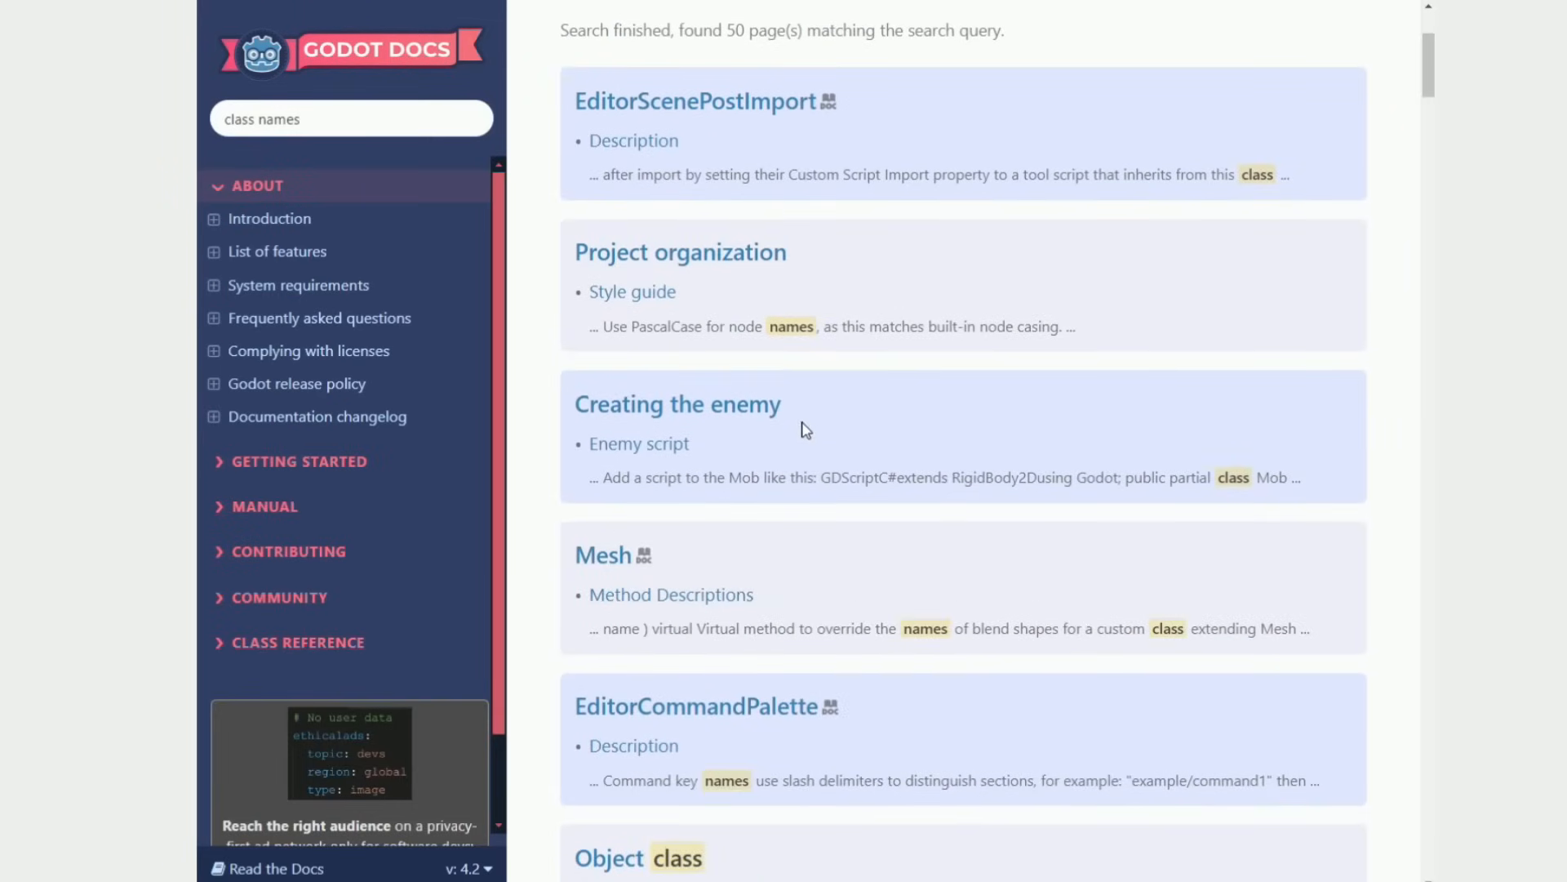
{"action": "scroll", "scroll_direction": "down", "scroll_amount": 3}
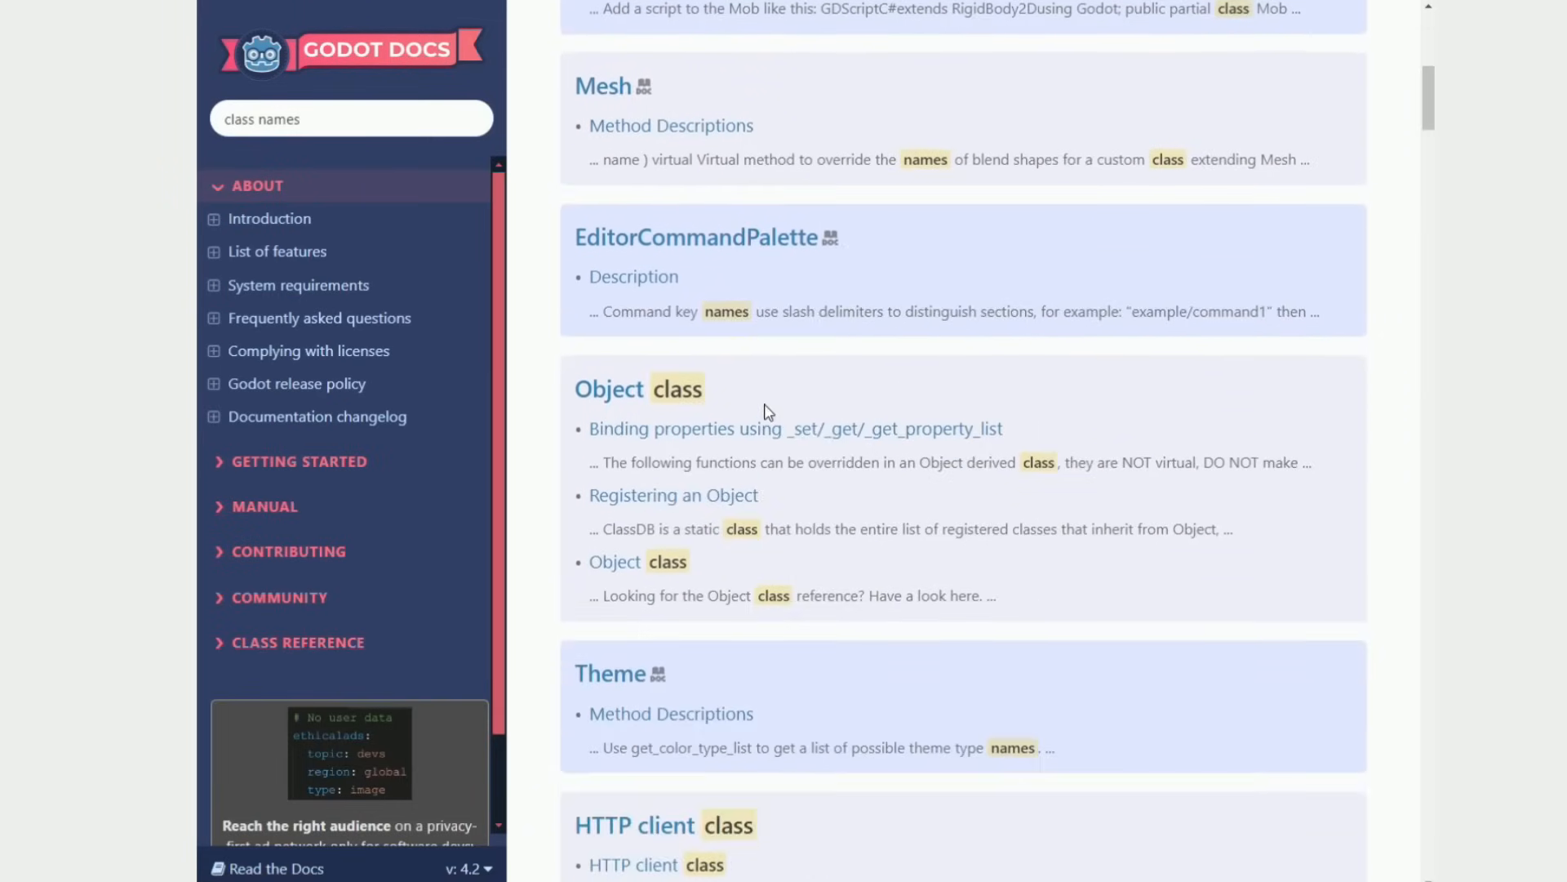
{"action": "left_click", "coordinate": [638, 389]}
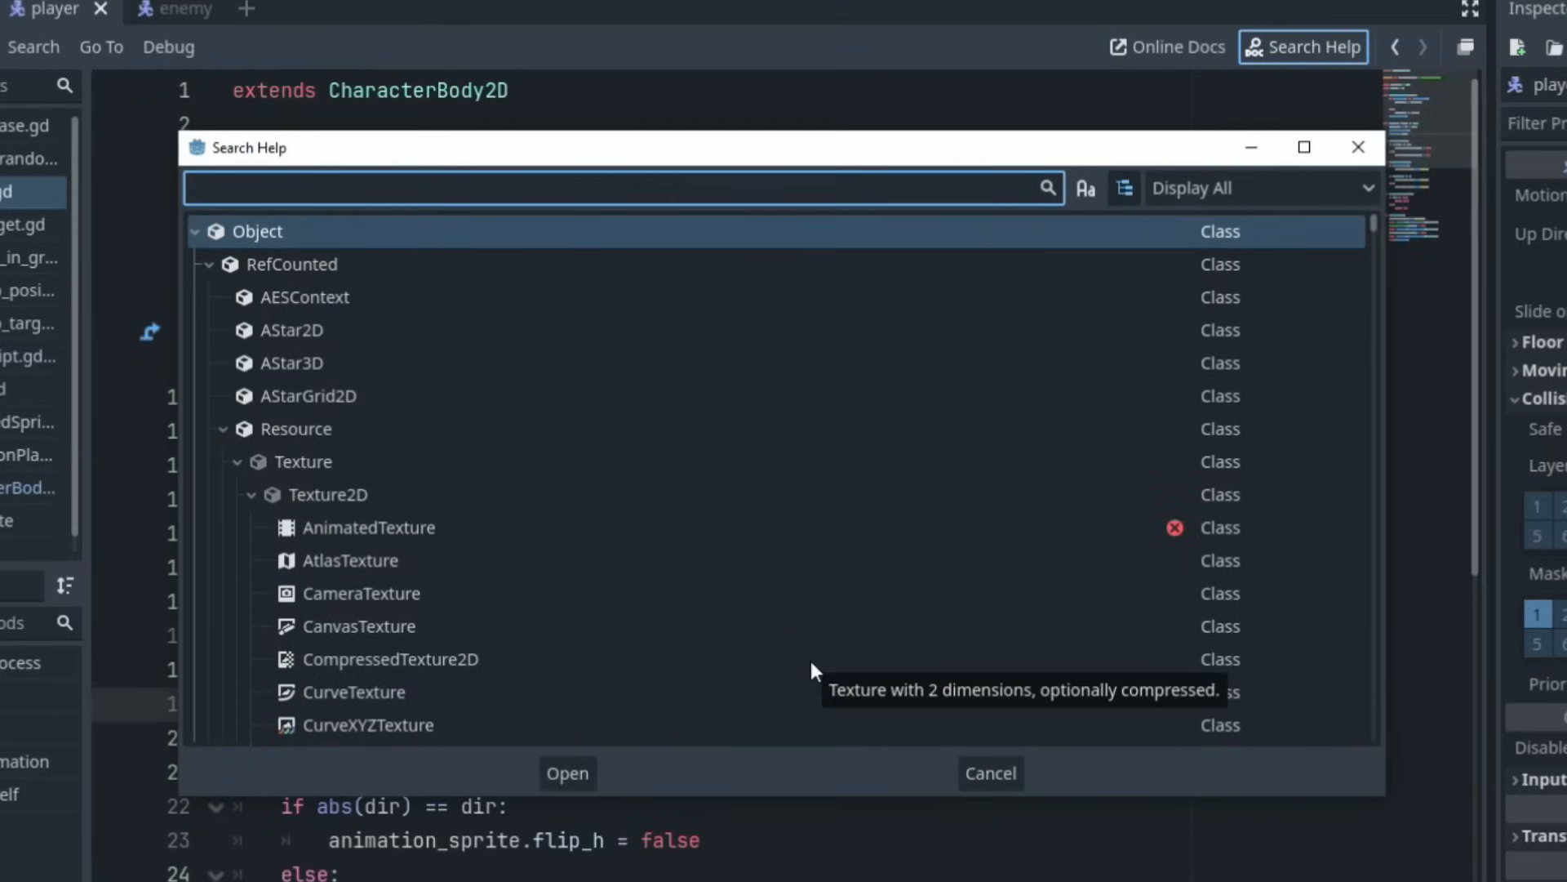
Search help for 'character', open CharacterBody2D, and scroll down to Method Descriptions.
{"action": "type", "text": "character"}
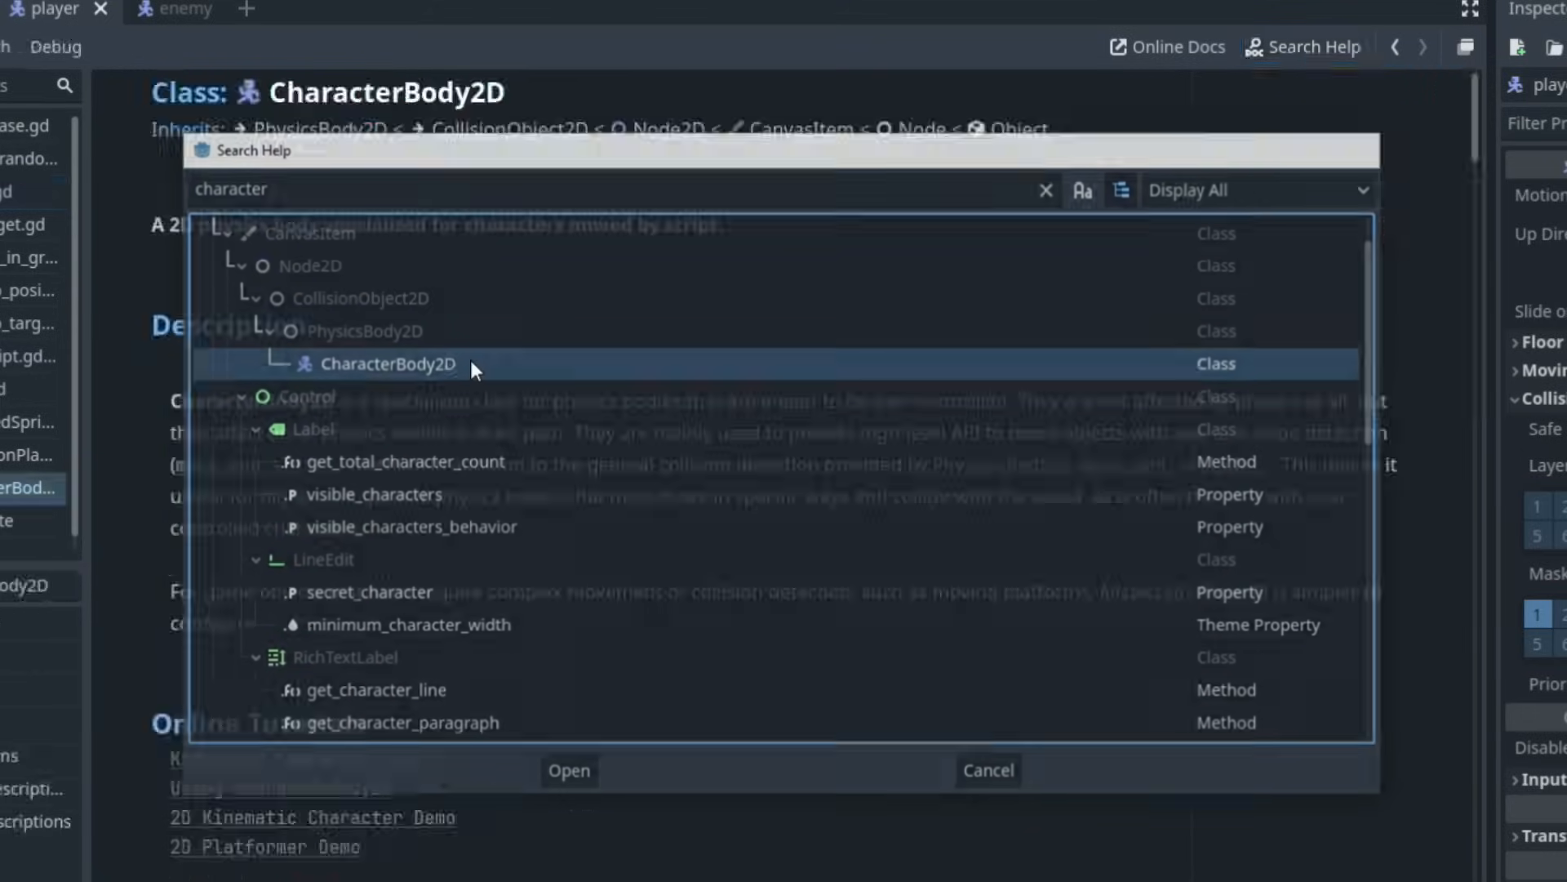
{"action": "left_click", "coordinate": [568, 770]}
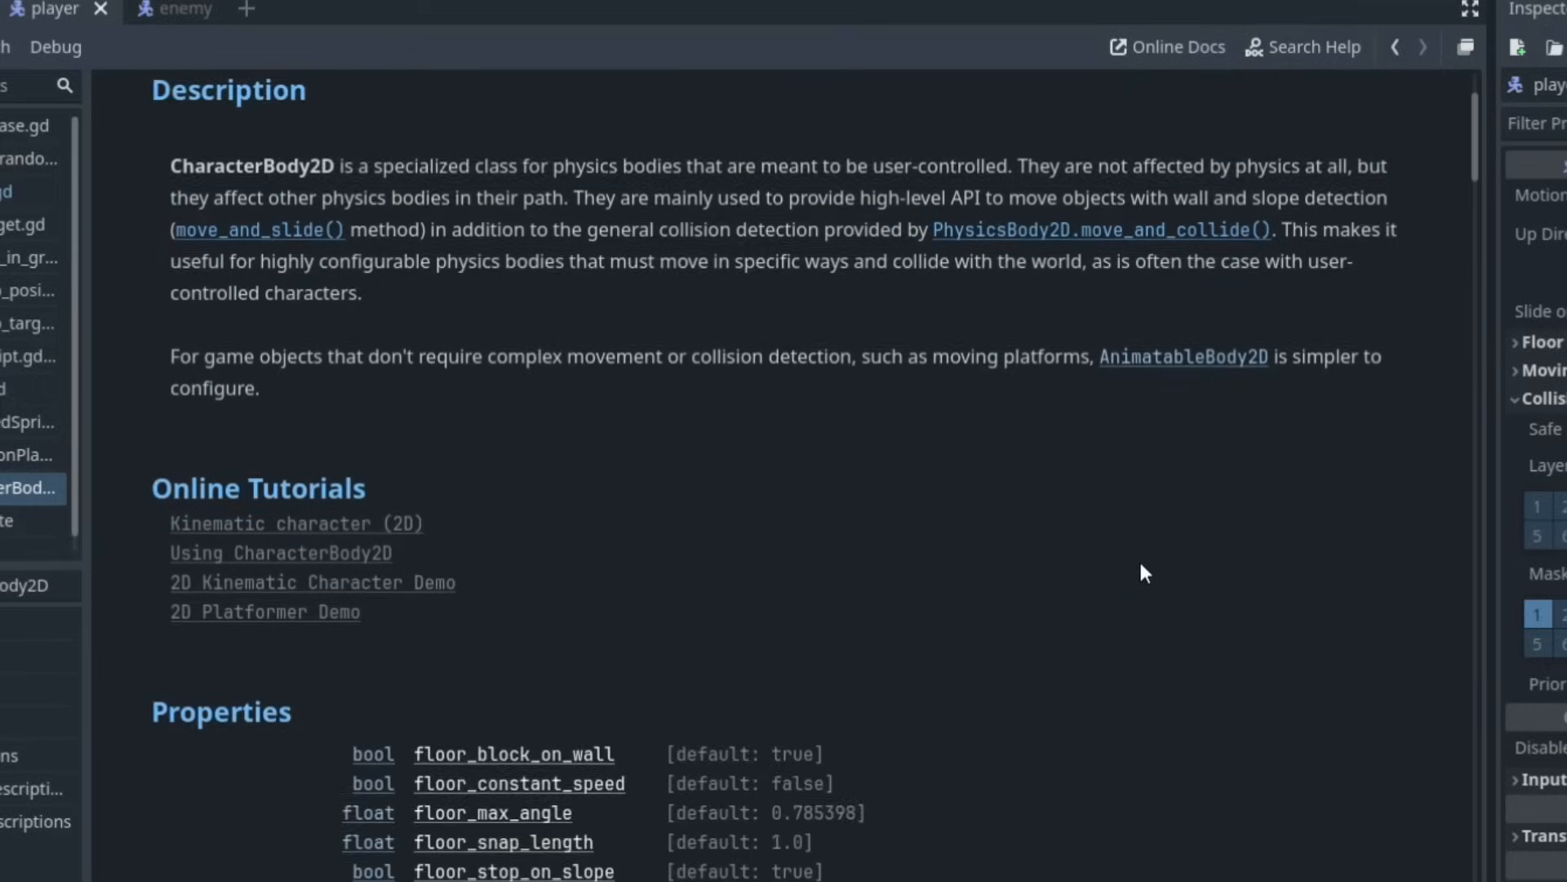
{"action": "scroll", "scroll_direction": "down", "scroll_amount": 3}
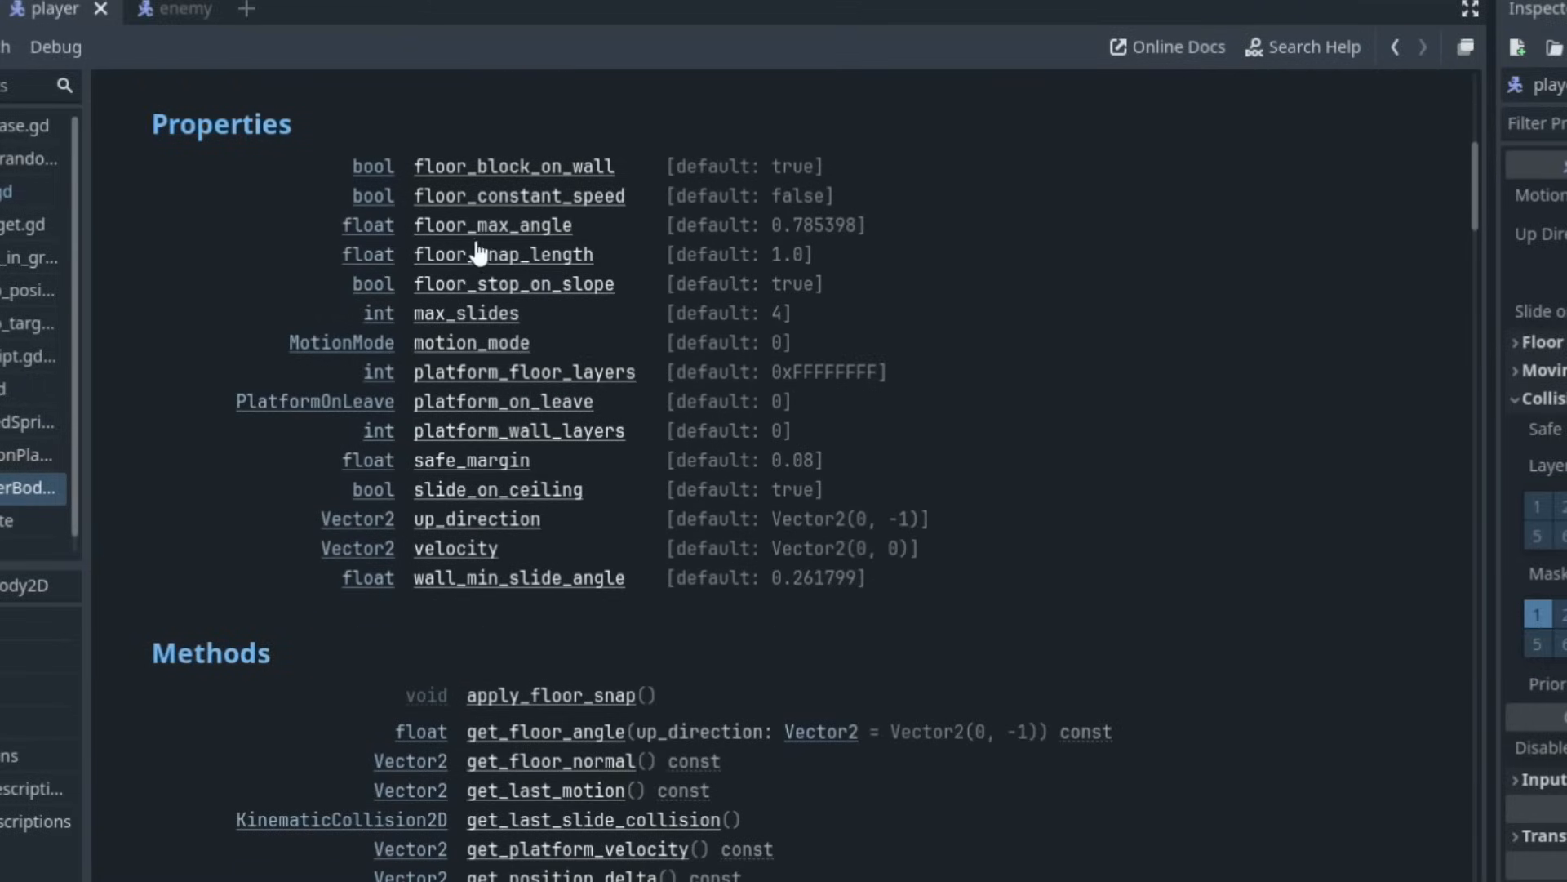
{"action": "scroll", "scroll_direction": "down", "scroll_amount": 3}
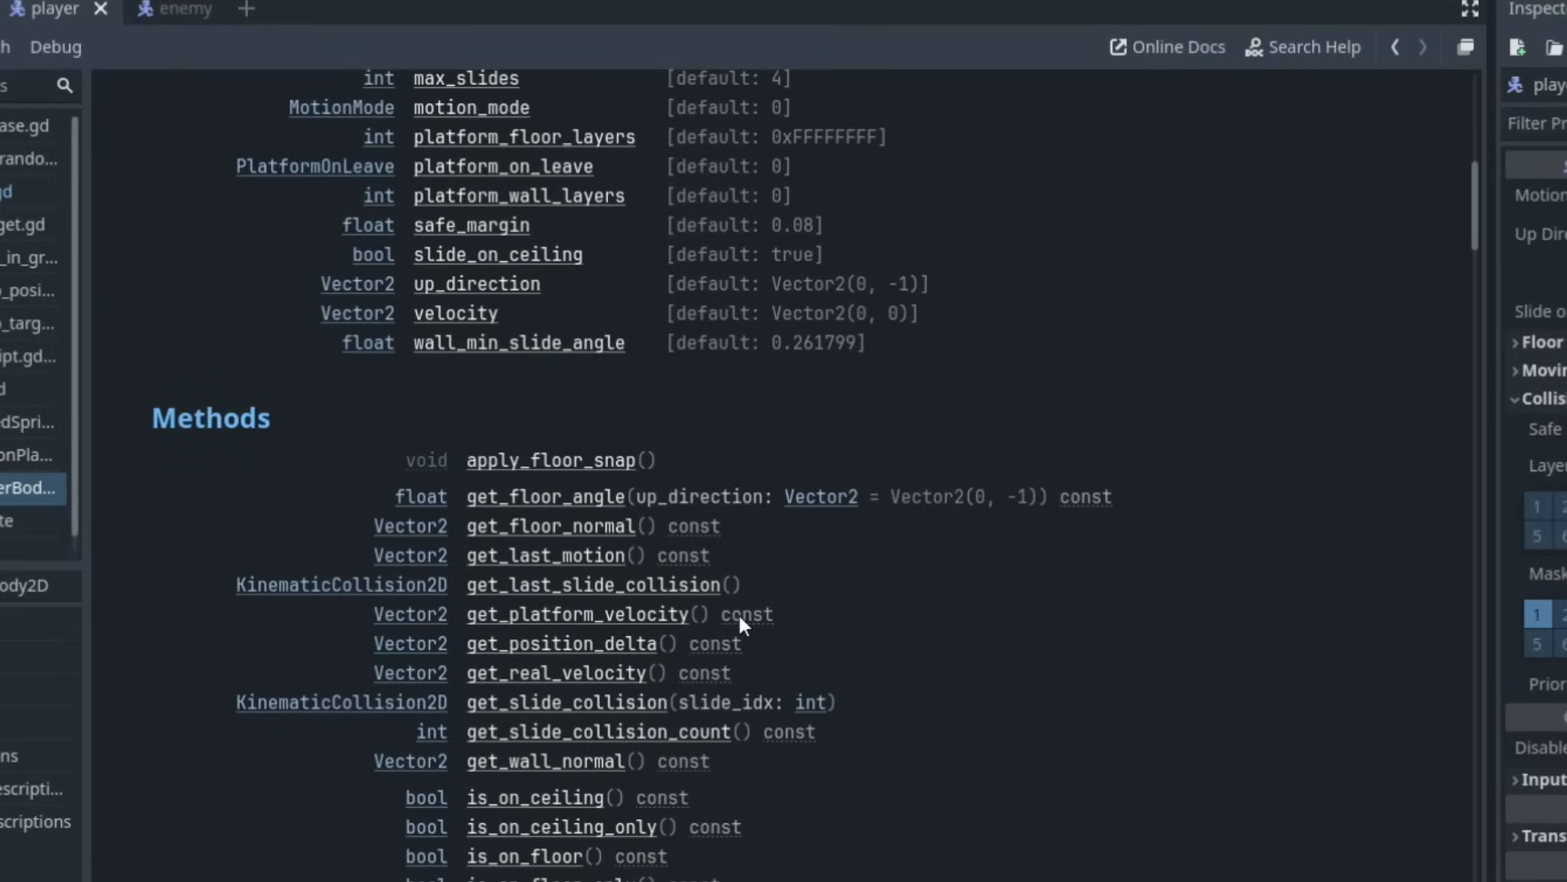
{"action": "scroll", "scroll_direction": "down", "scroll_amount": 3}
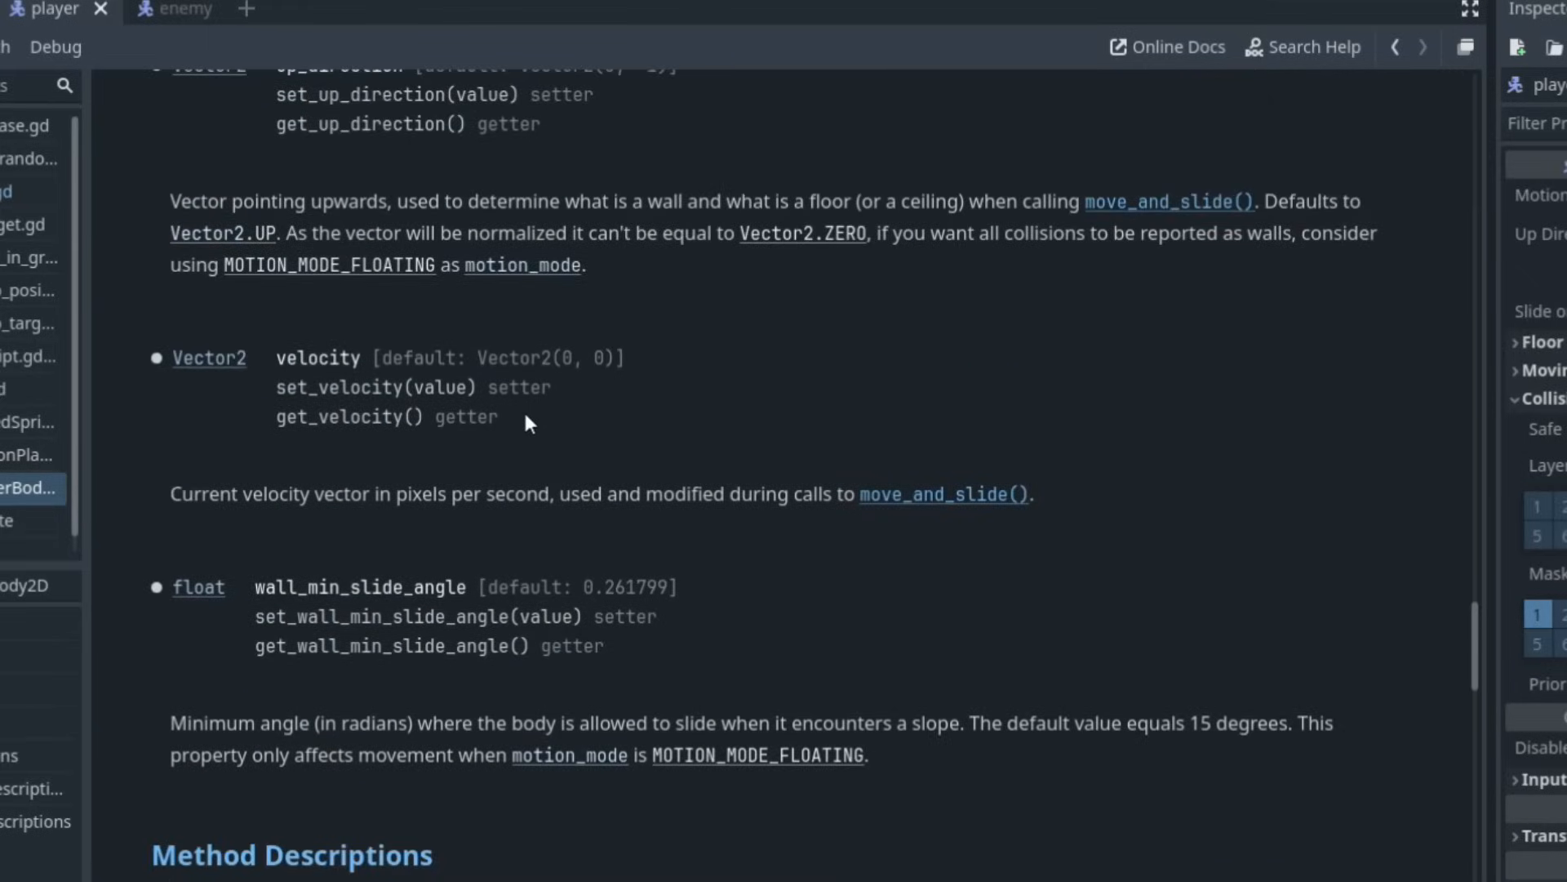
{"action": "scroll", "scroll_direction": "down", "scroll_amount": 3}
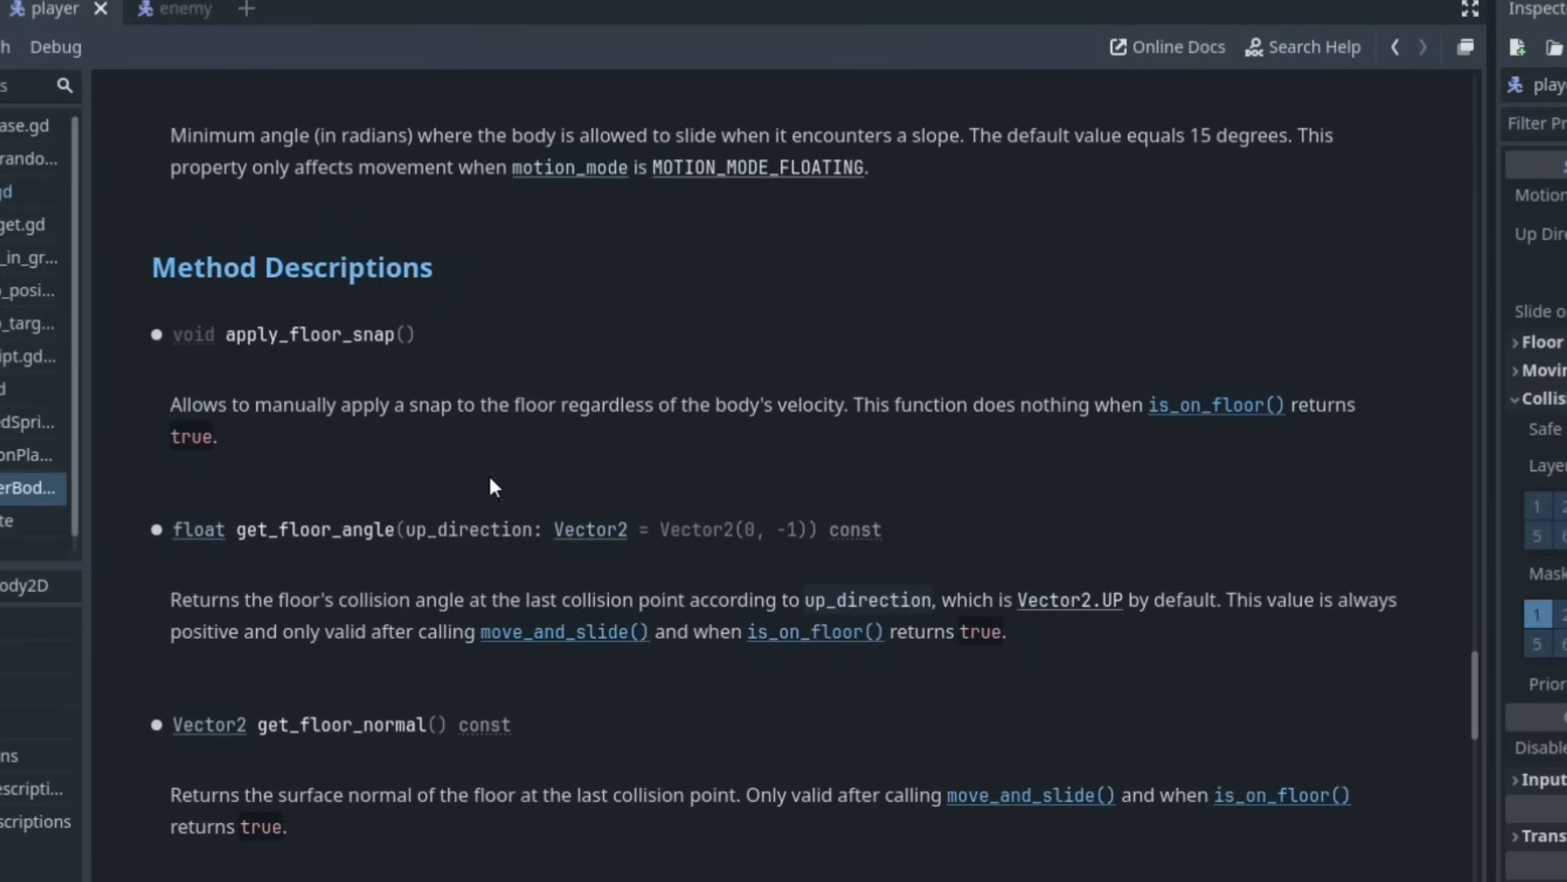
{"action": "mouse_move", "coordinate": [1180, 449]}
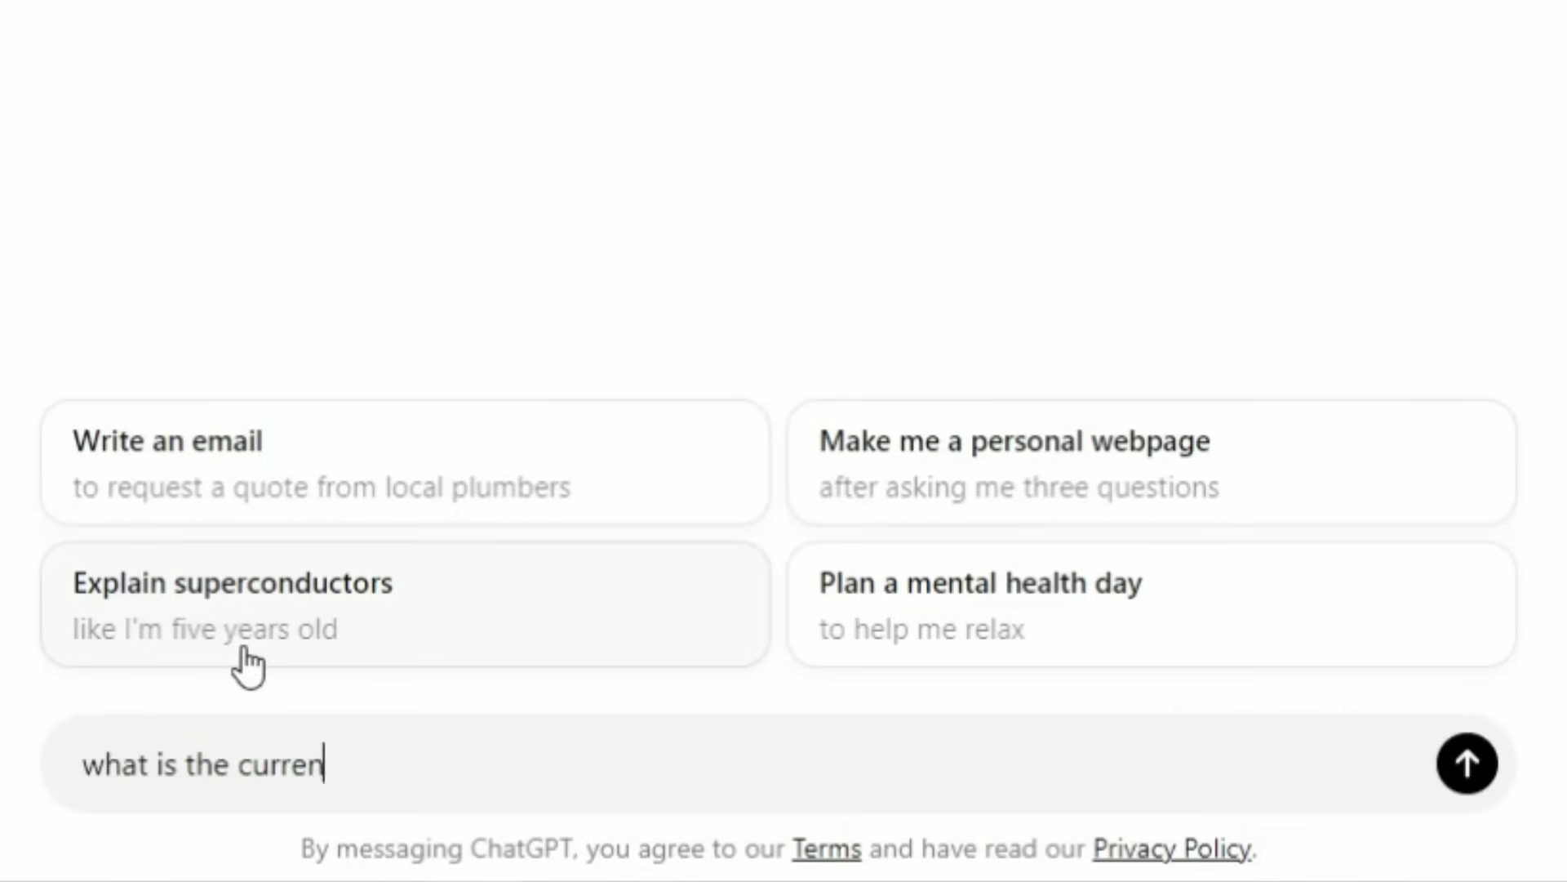
Send ChatGPT the question 'what is the current version of the godot game engine'.
{"action": "type", "text": "t version of the godot game engin"}
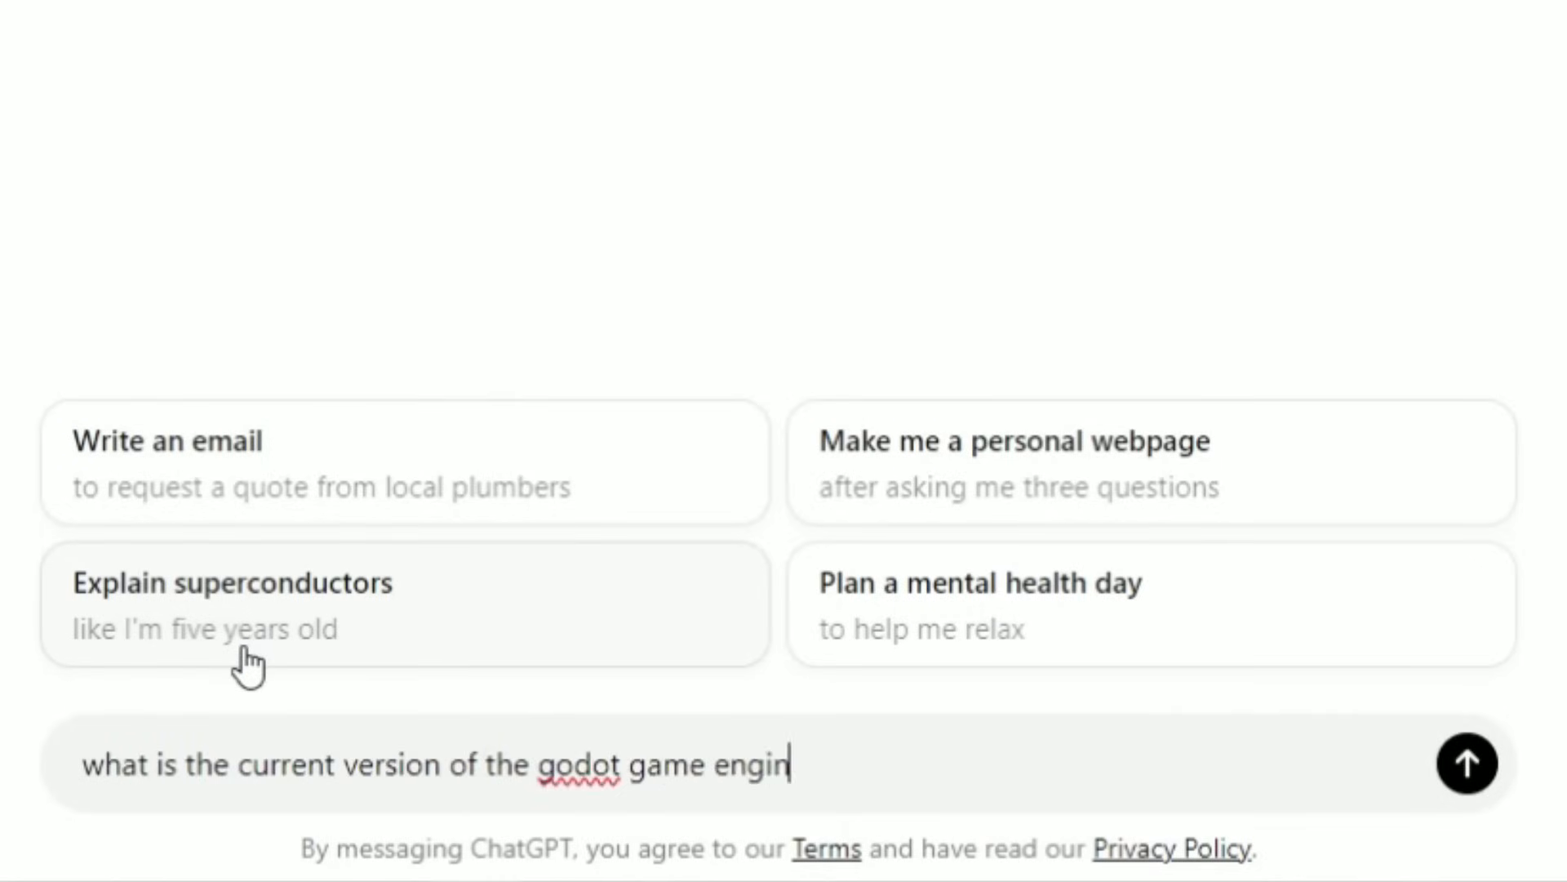
{"action": "left_click", "coordinate": [1467, 762]}
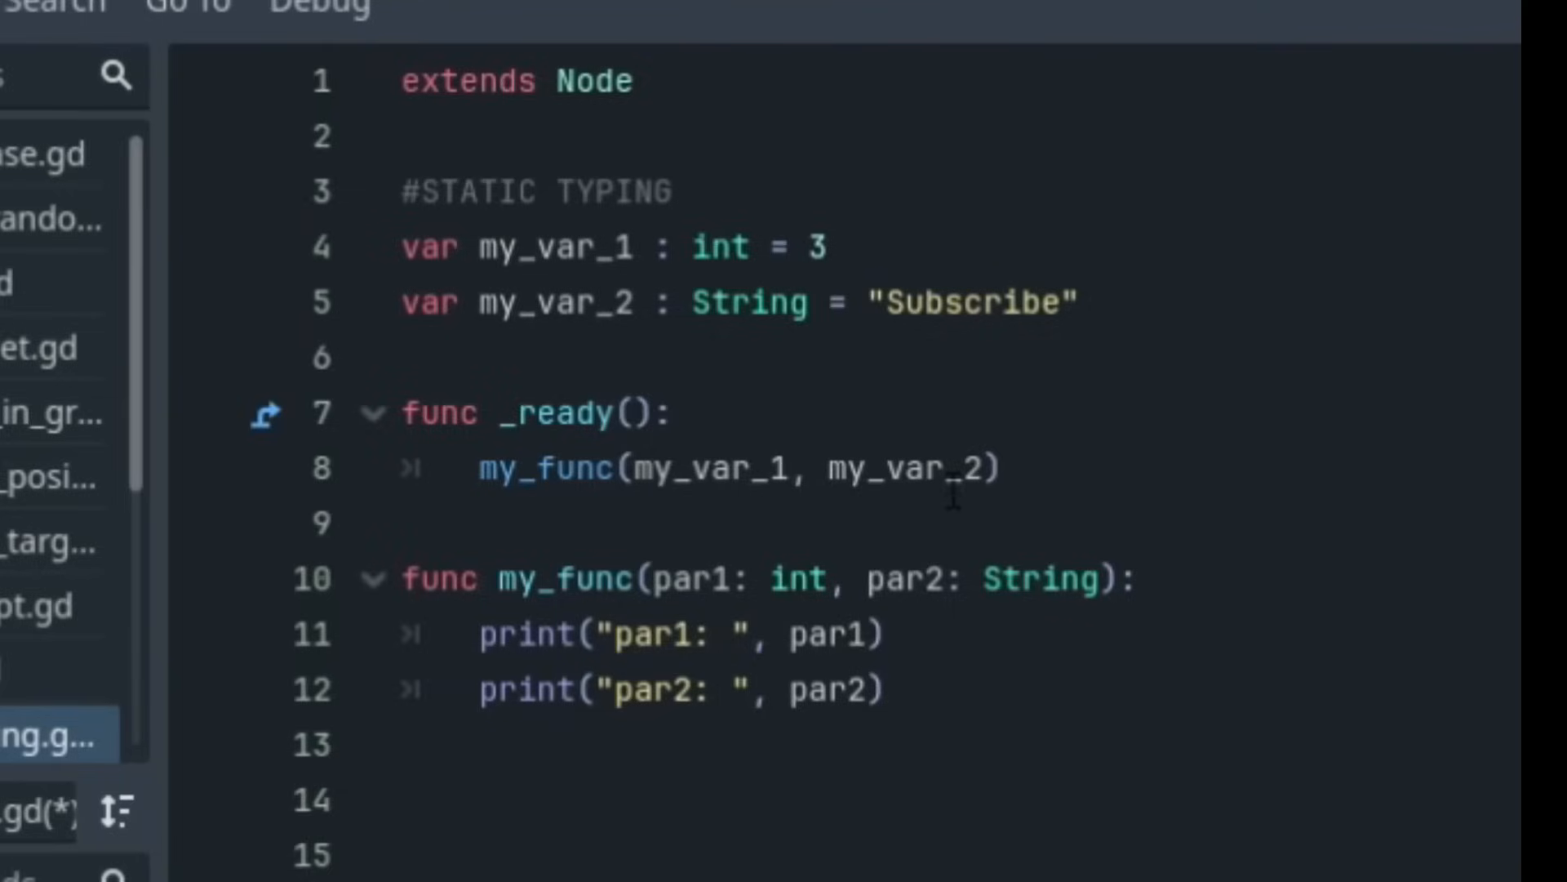
Replace my_var_2 in the my_func call on line 8 with 8.
{"action": "double_click", "coordinate": [904, 468]}
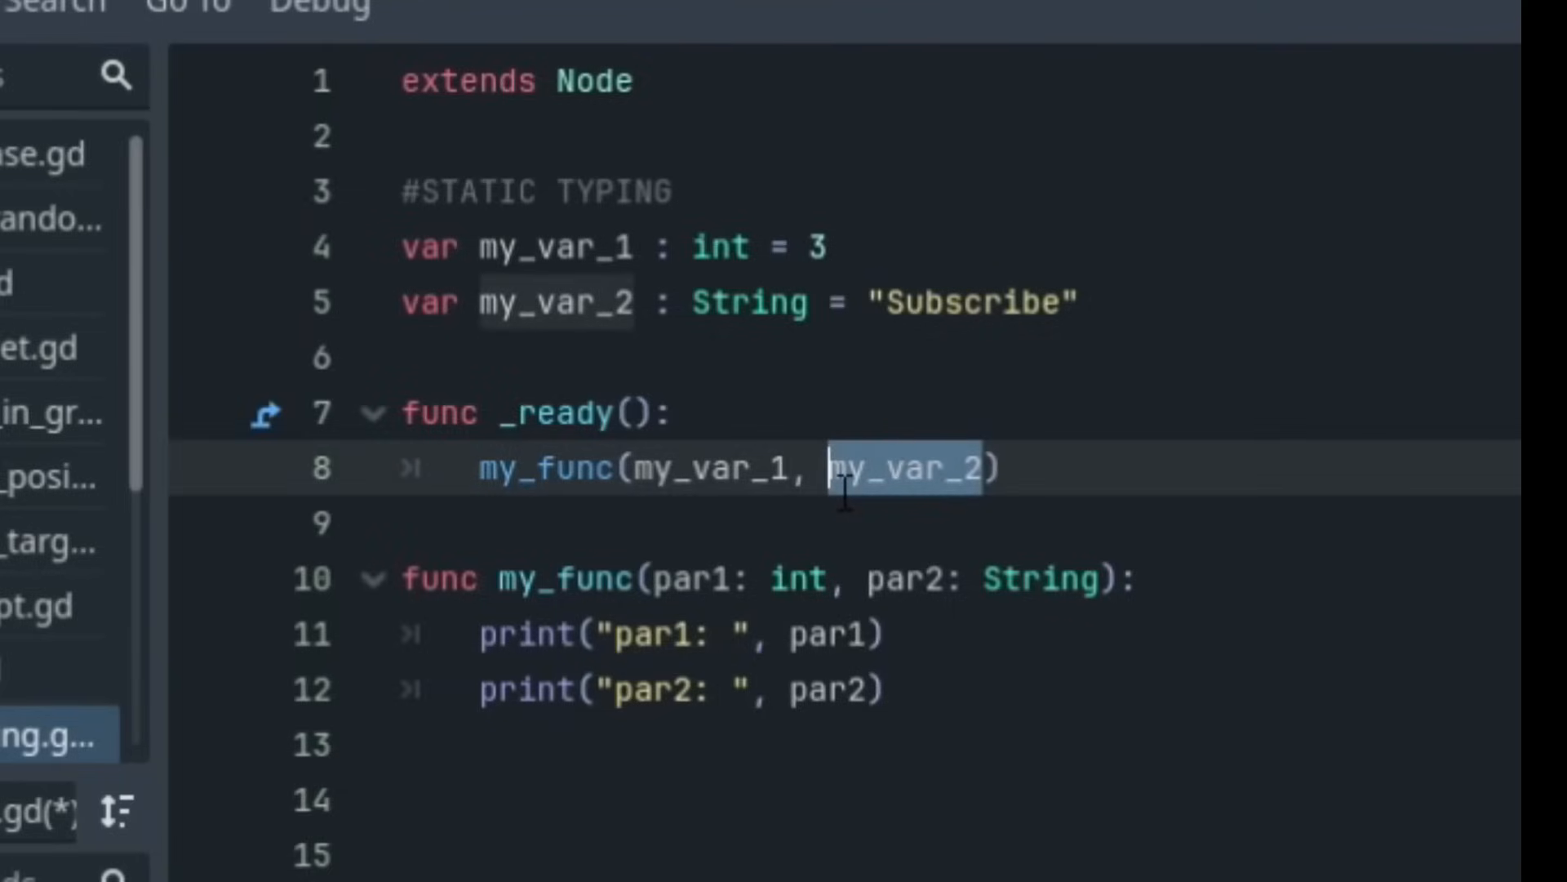
{"action": "type", "text": "8"}
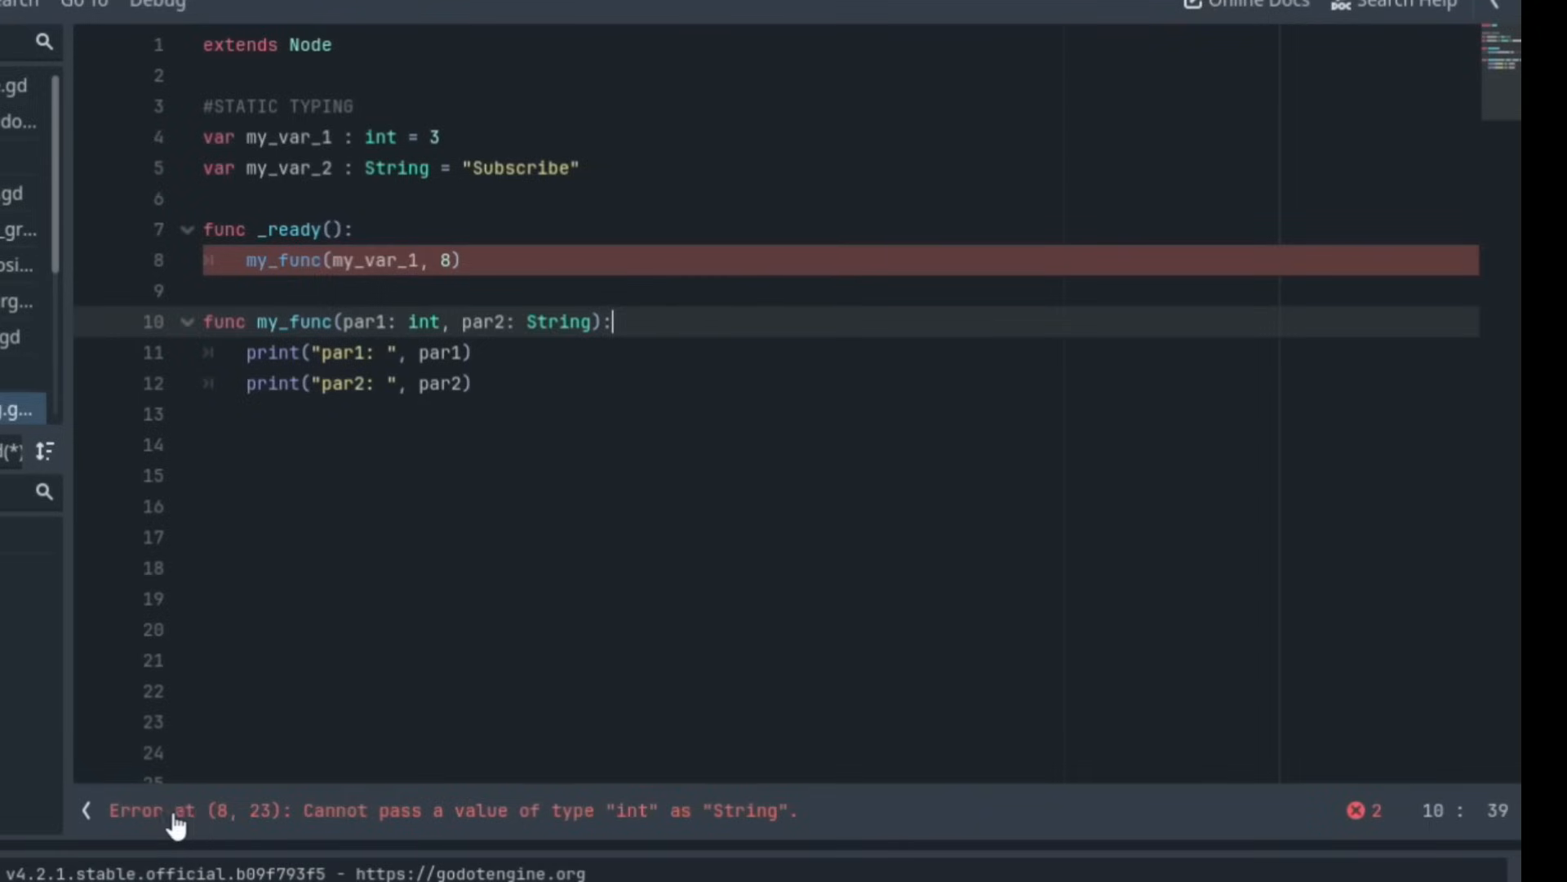
{"action": "mouse_move", "coordinate": [744, 834]}
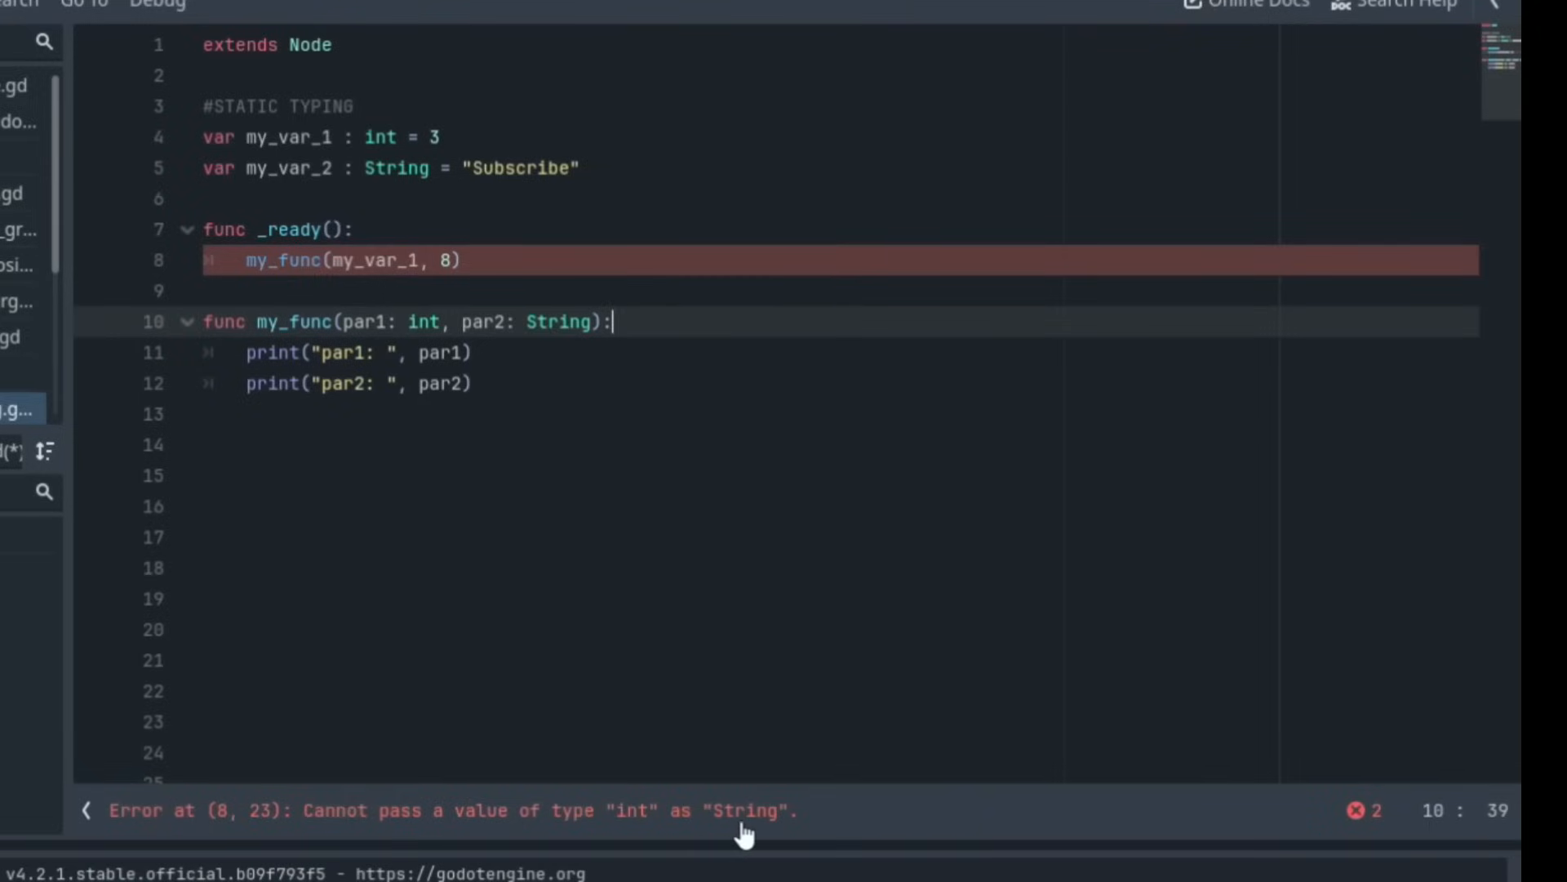
{"action": "double_click", "coordinate": [396, 166]}
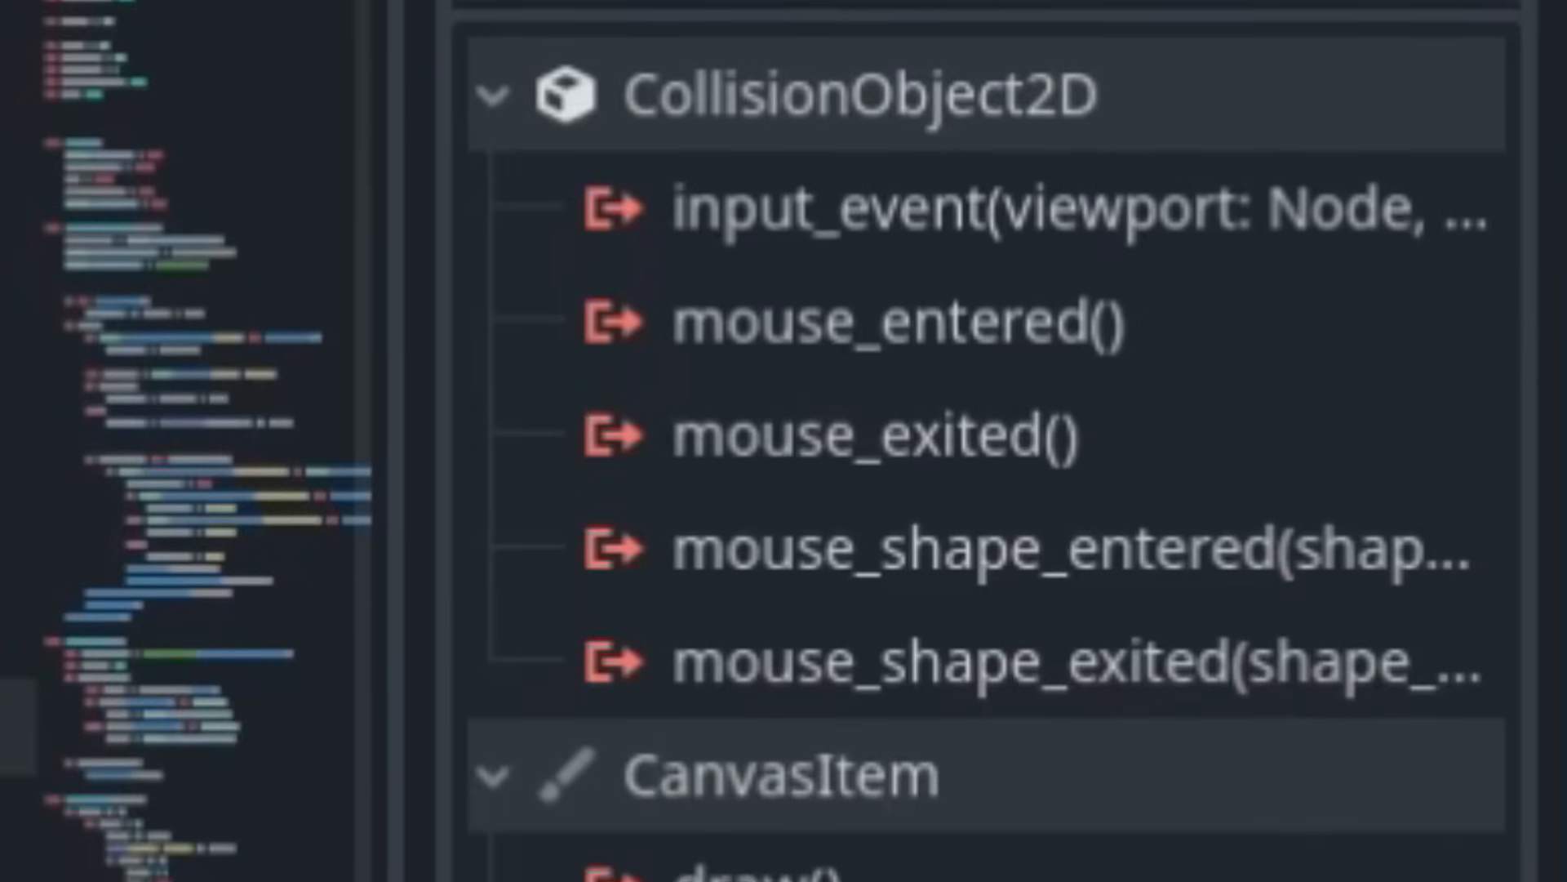
Scroll the CollisionObject2D signals and view the lobby script's _on_start_game_detection_body_entered function.
{"action": "scroll", "scroll_direction": "down", "scroll_amount": 3}
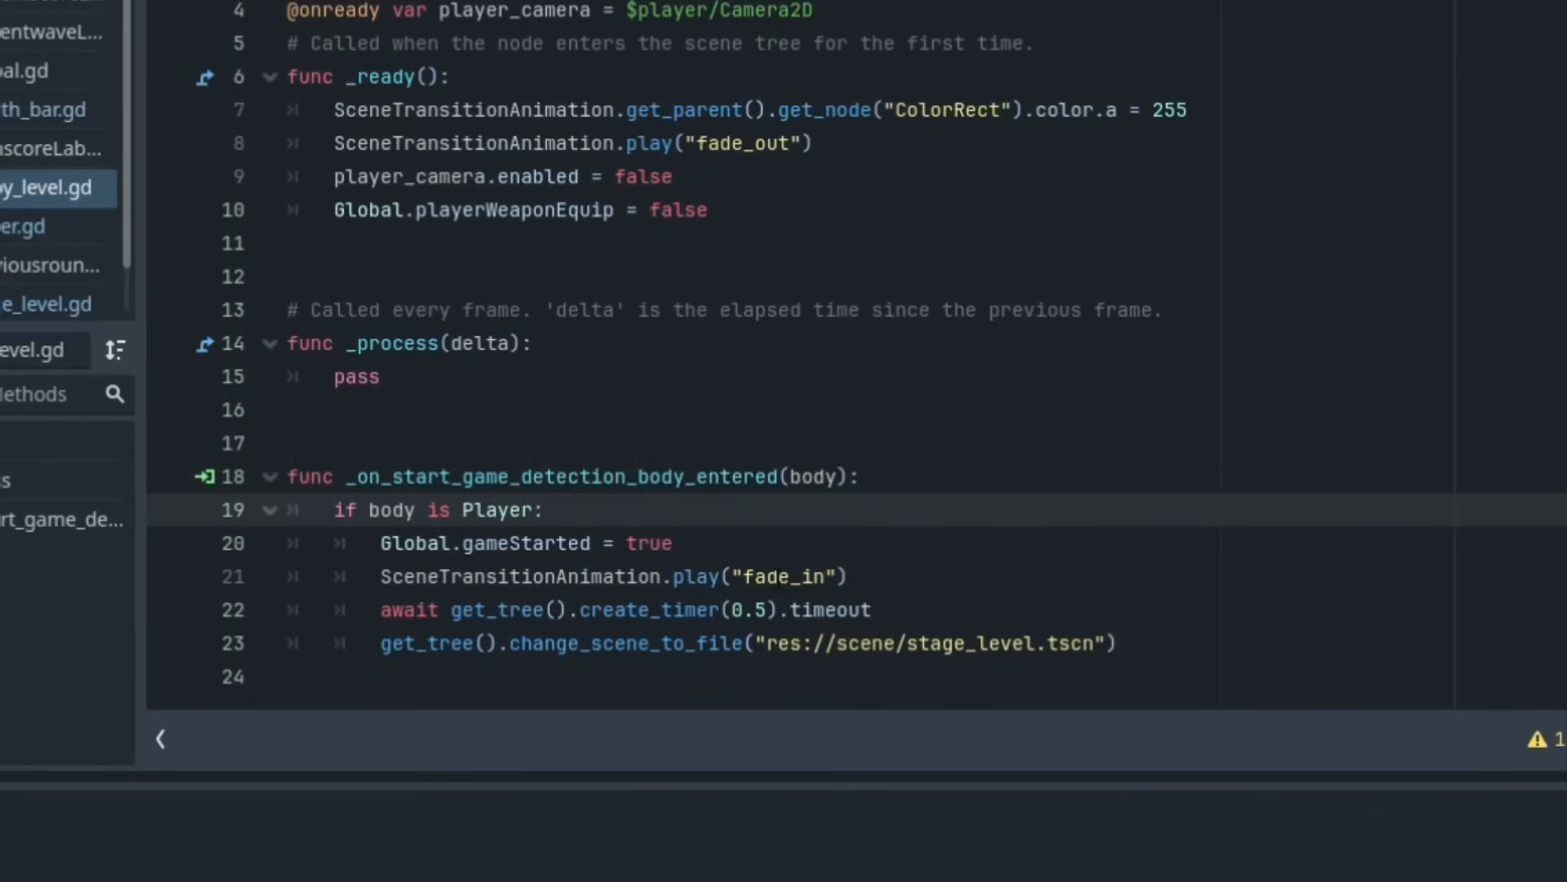
{"action": "left_click", "coordinate": [604, 14]}
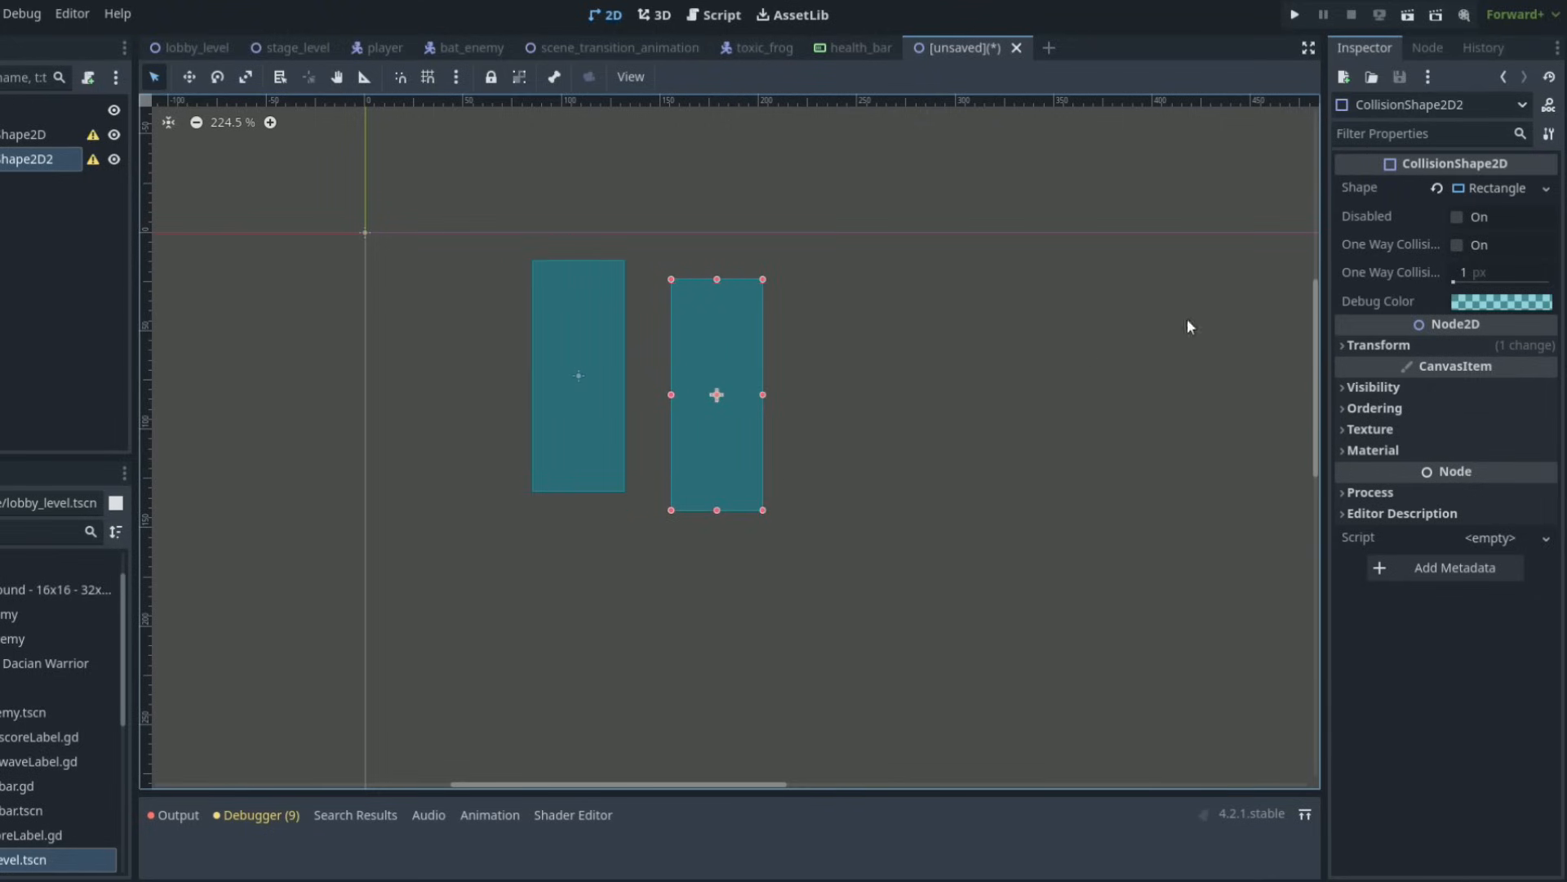
Make the duplicated CollisionShape2D's sub-resources unique, confirming duplication of the embedded shape.
{"action": "left_click", "coordinate": [1548, 133]}
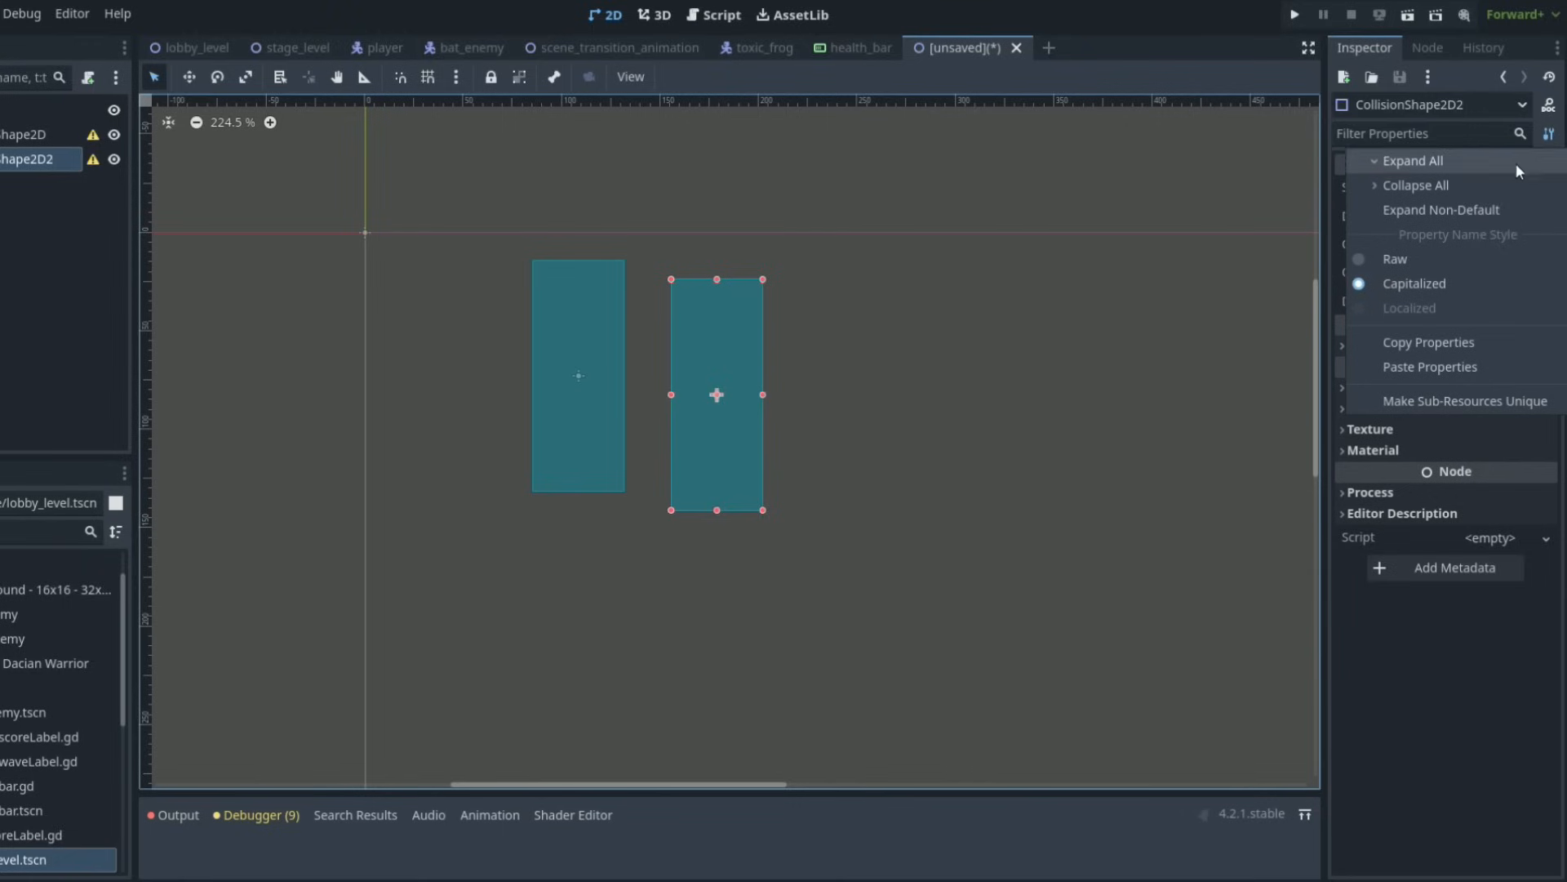
{"action": "left_click", "coordinate": [1465, 401]}
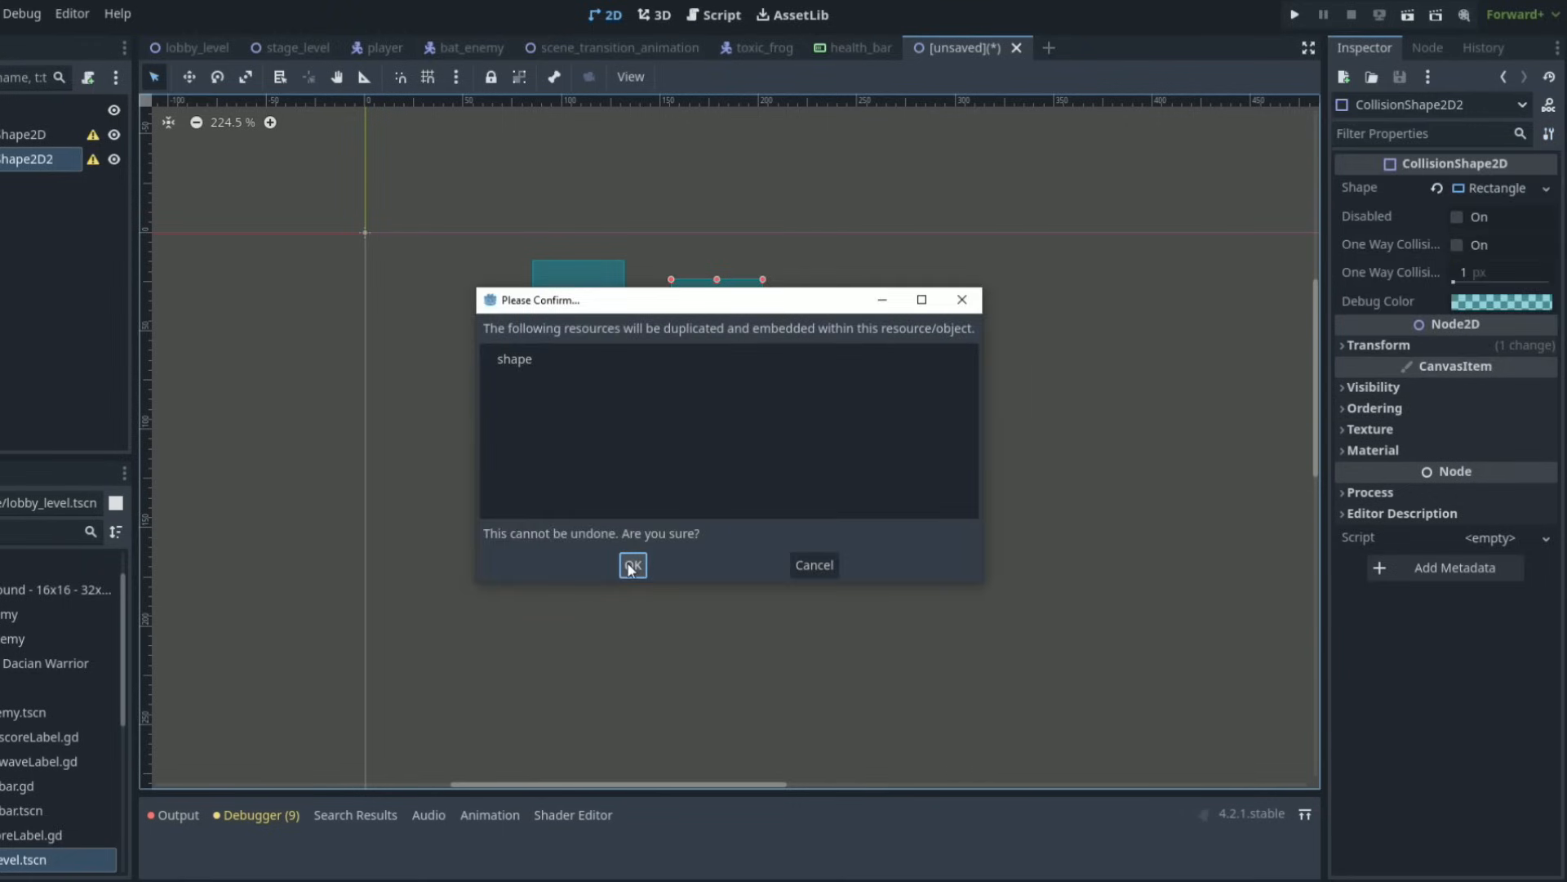
{"action": "left_click", "coordinate": [632, 565]}
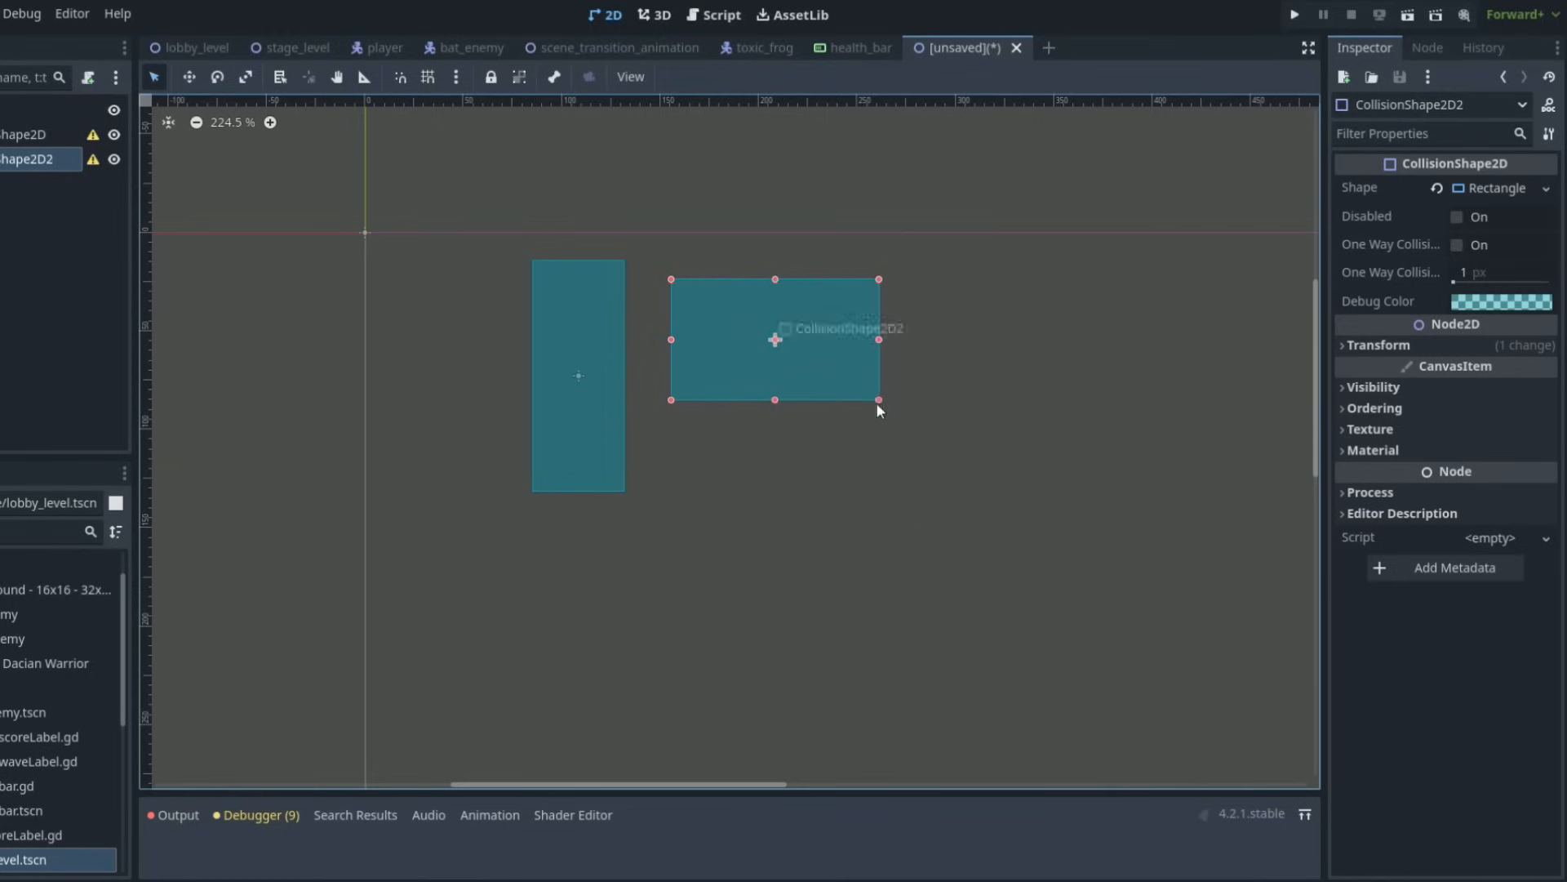
{"action": "left_click", "coordinate": [1293, 13]}
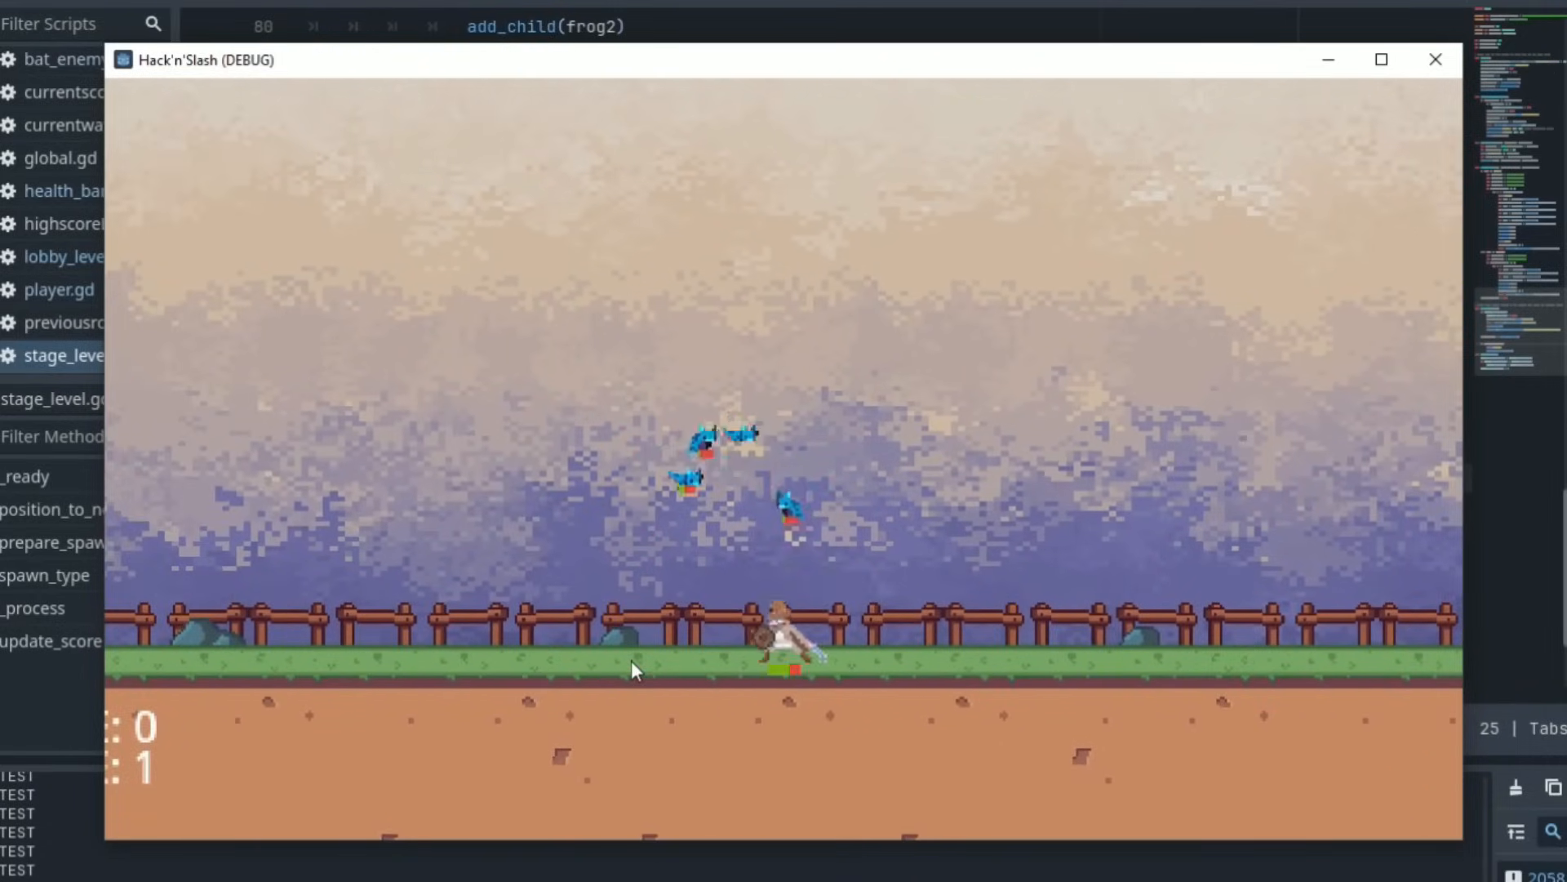
Close the running game and select the HealthBar instance in the toxic frog and player scenes.
{"action": "left_click", "coordinate": [1435, 59]}
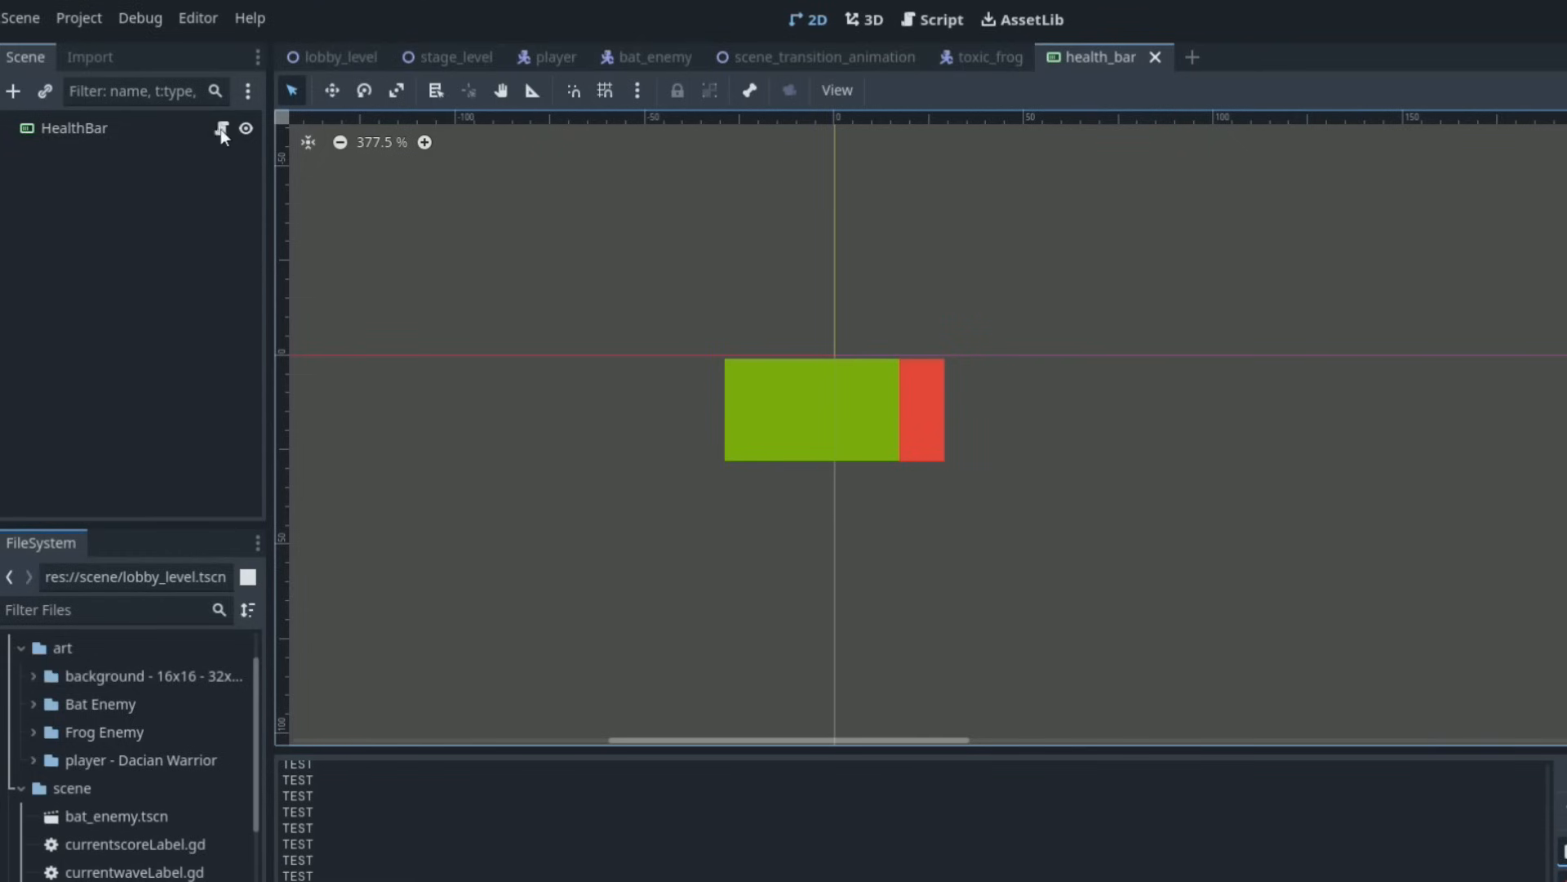
{"action": "left_click", "coordinate": [939, 19]}
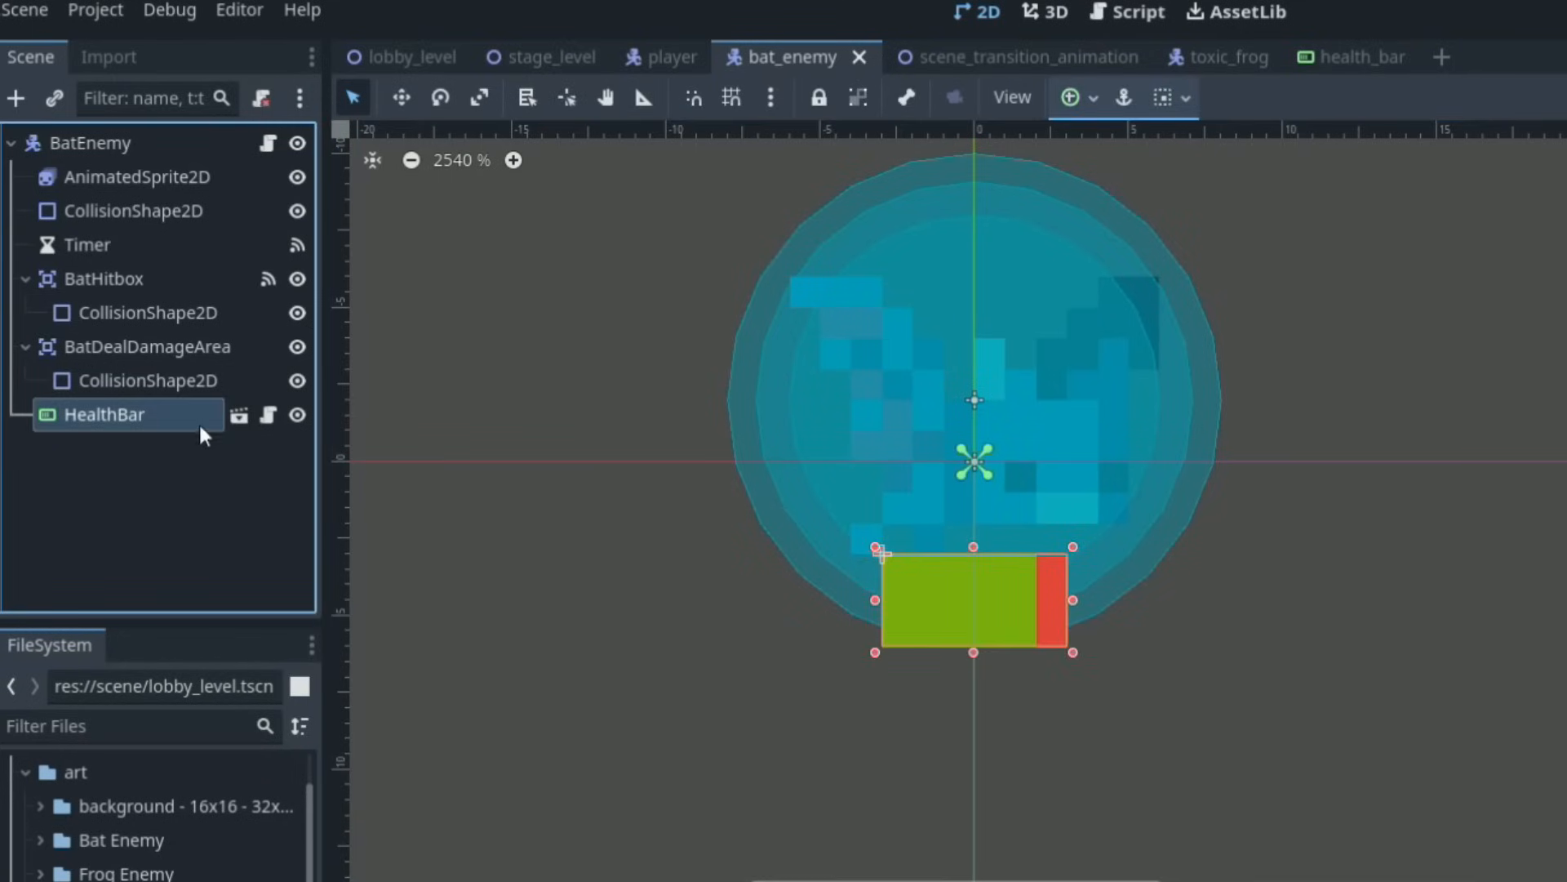
{"action": "left_click", "coordinate": [1192, 57]}
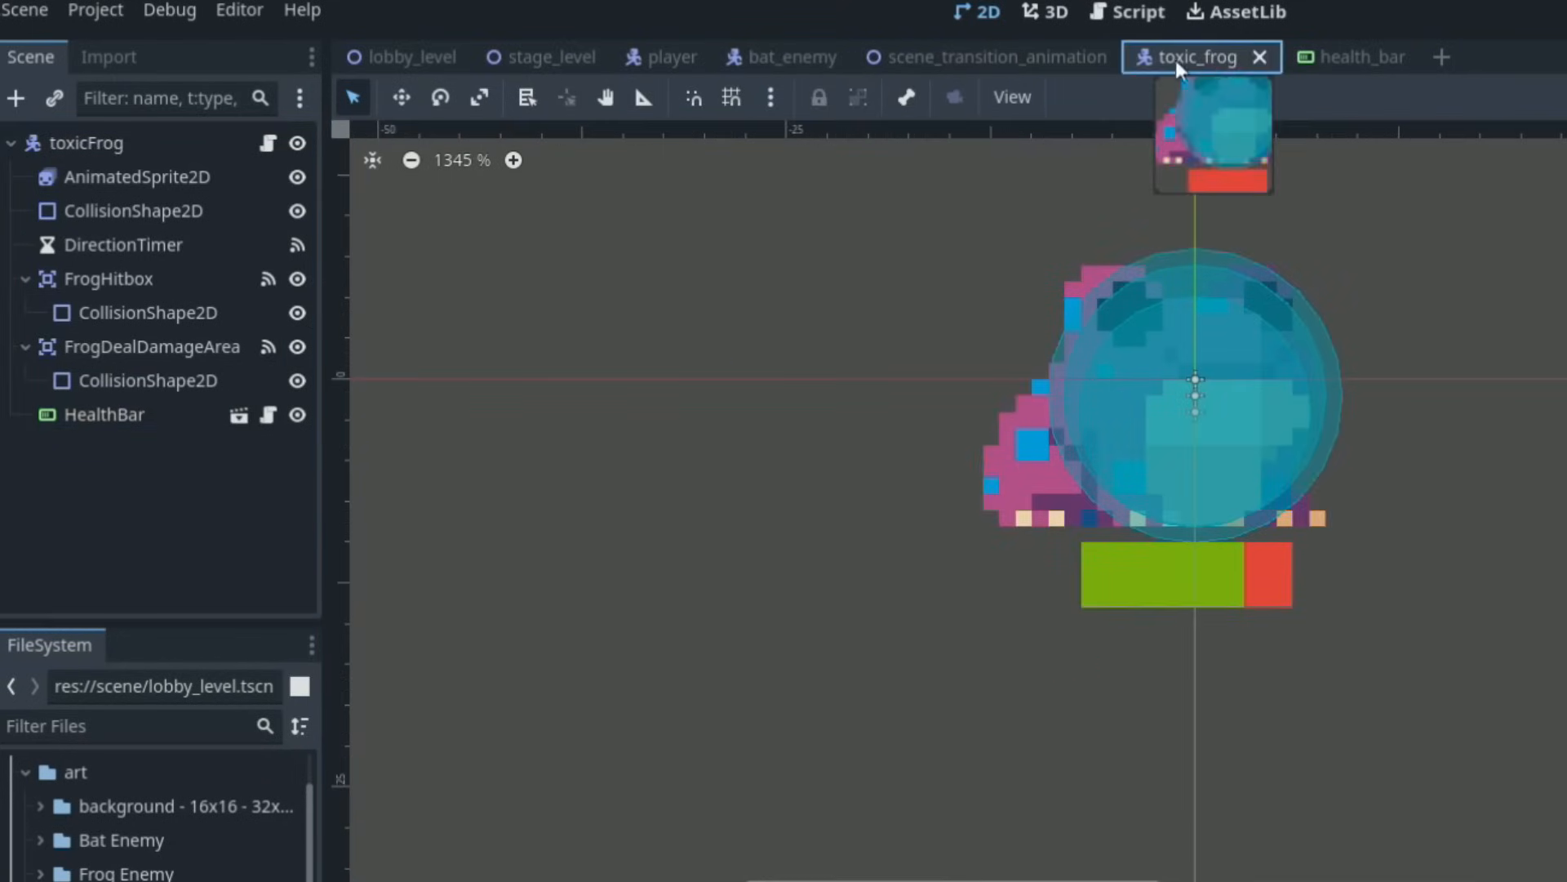
{"action": "left_click", "coordinate": [103, 414]}
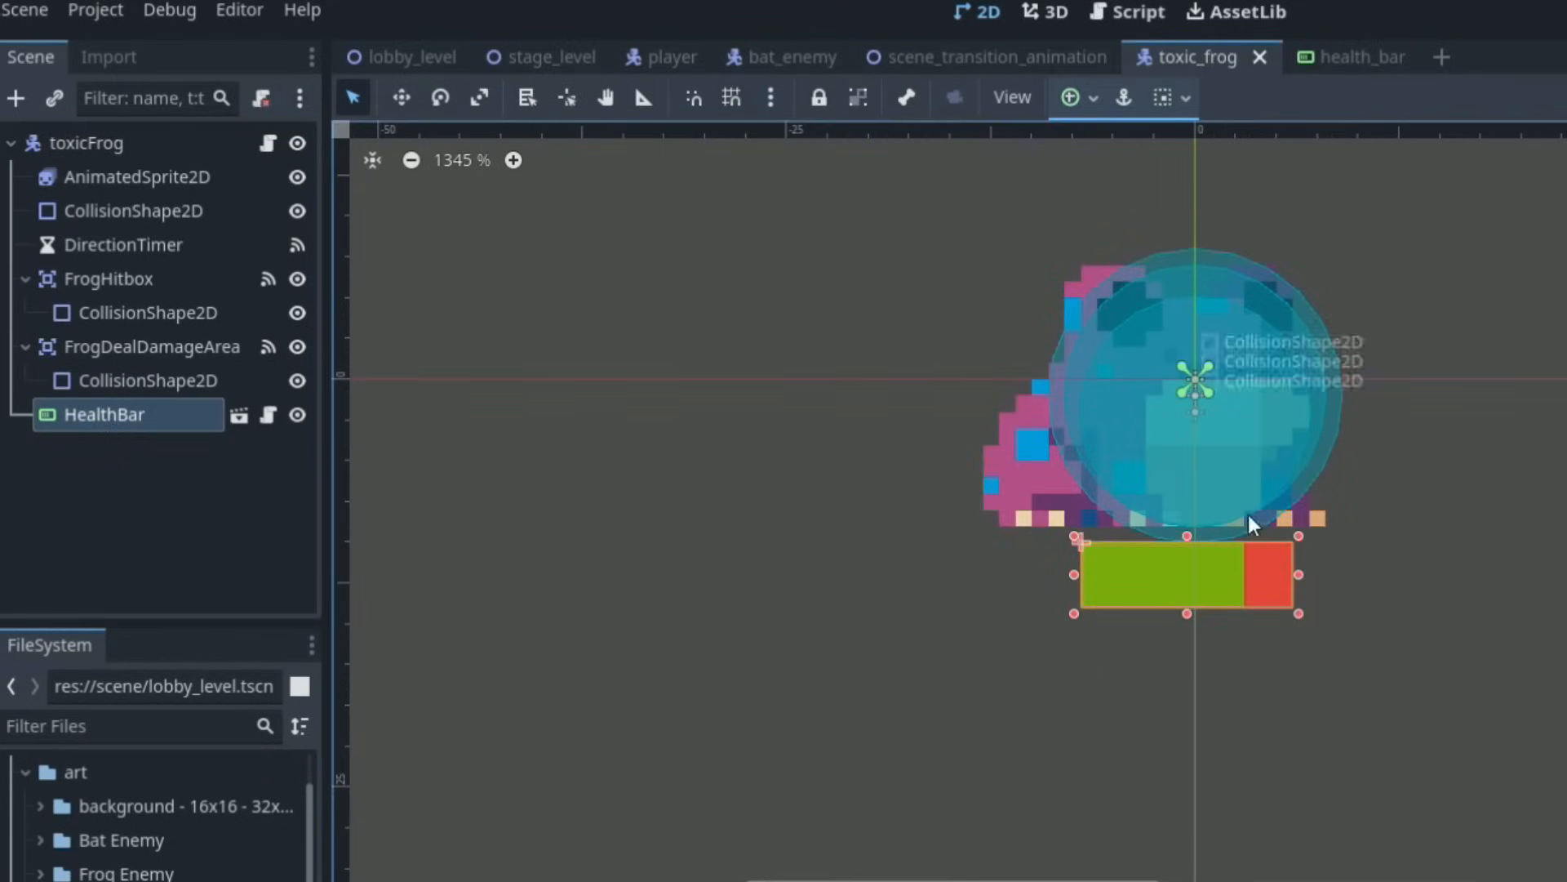
{"action": "left_click", "coordinate": [672, 57]}
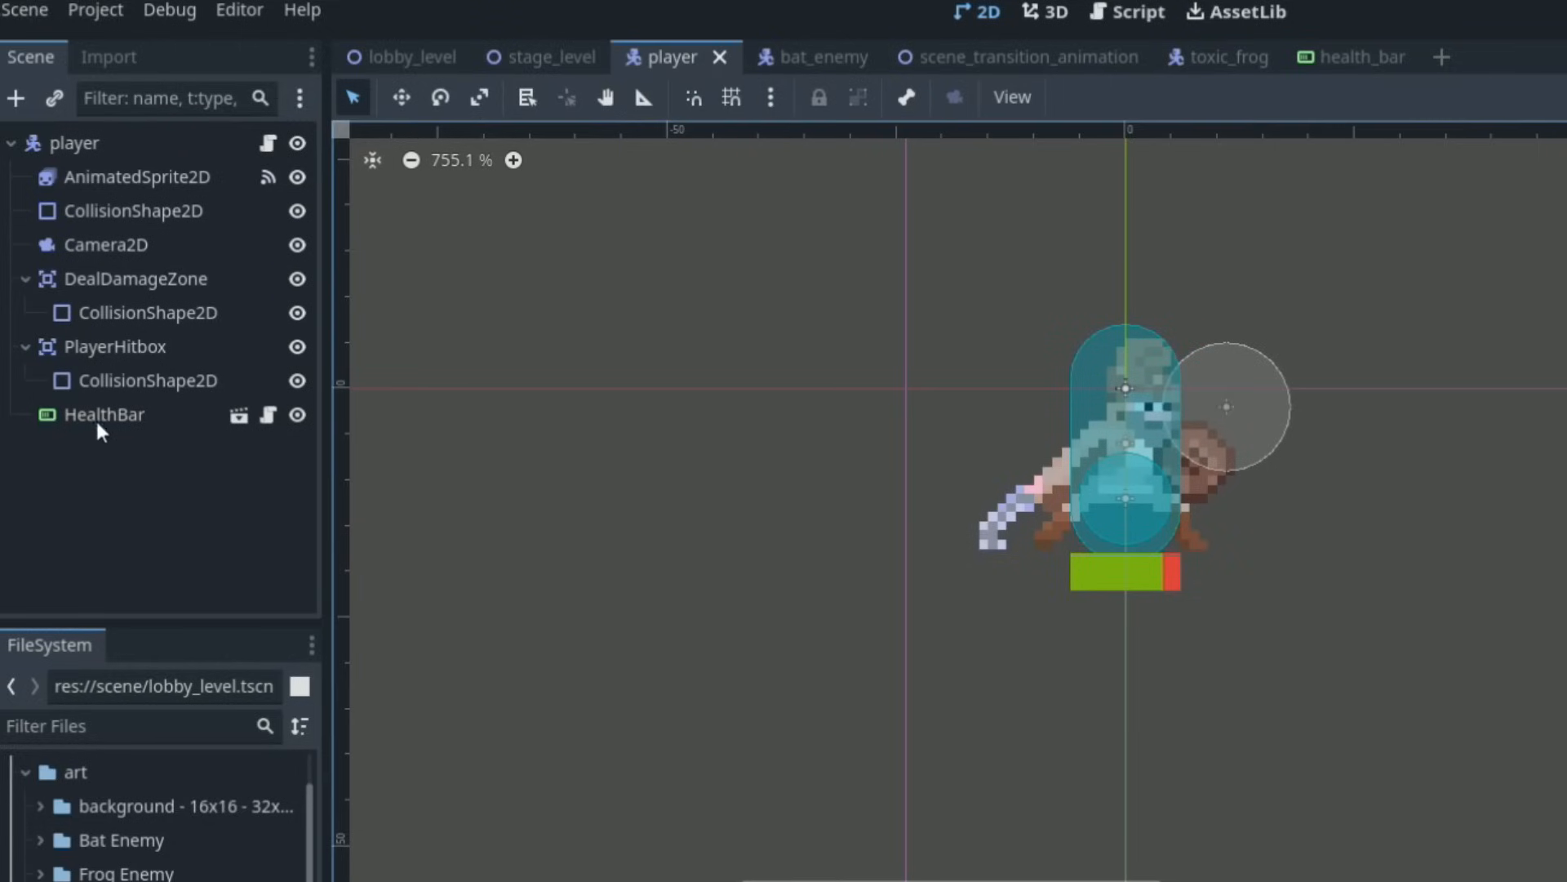
{"action": "left_click", "coordinate": [104, 414]}
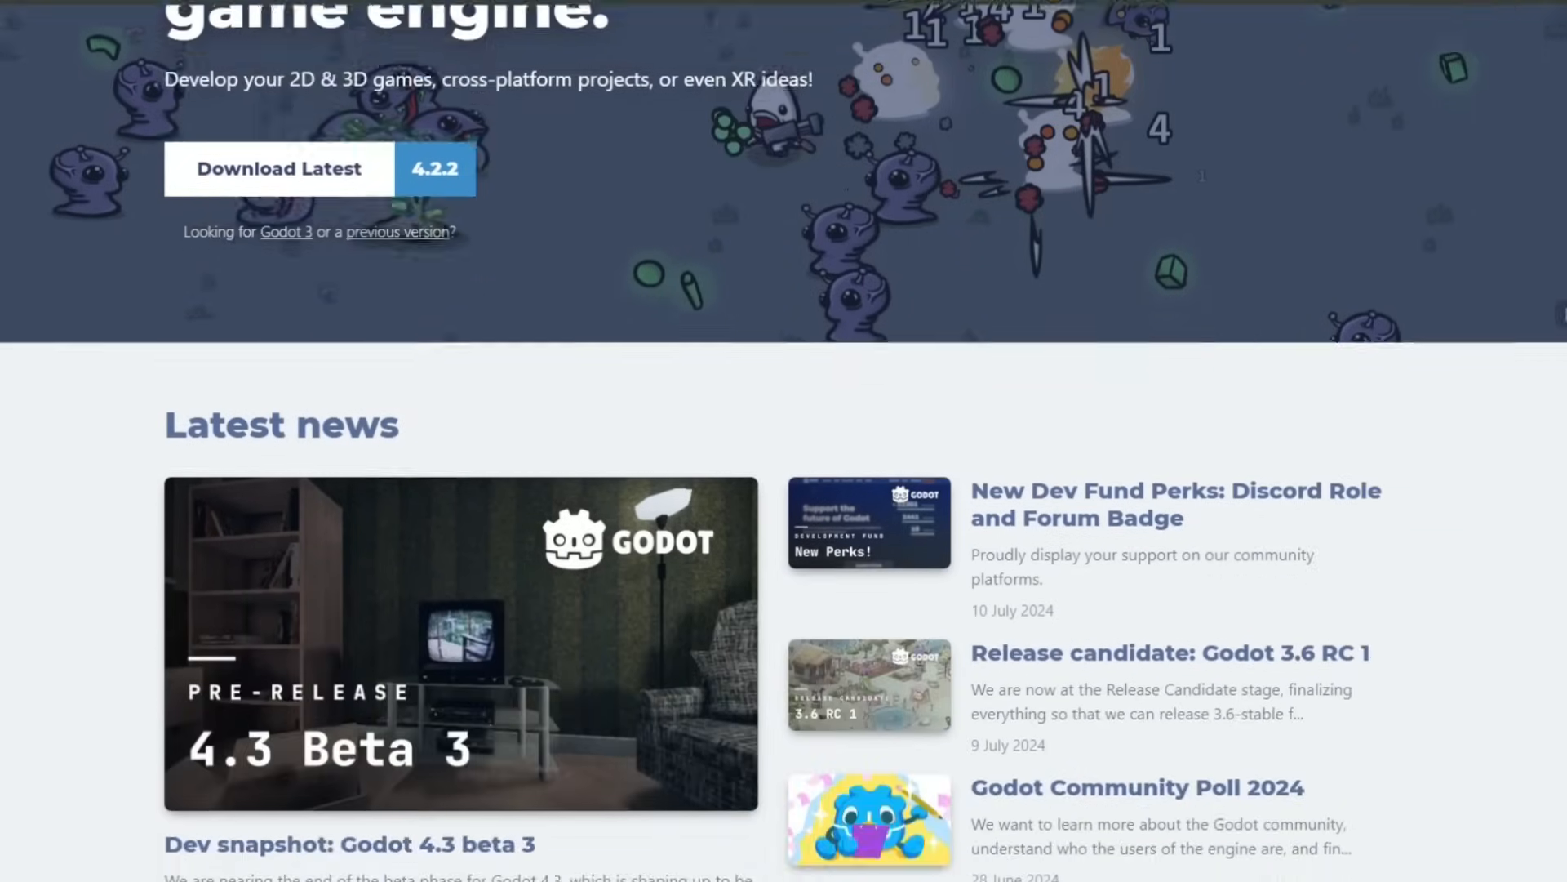
Scroll the godotengine.org homepage past the news down to the feature cards and Get involved.
{"action": "scroll", "scroll_direction": "down", "scroll_amount": 3}
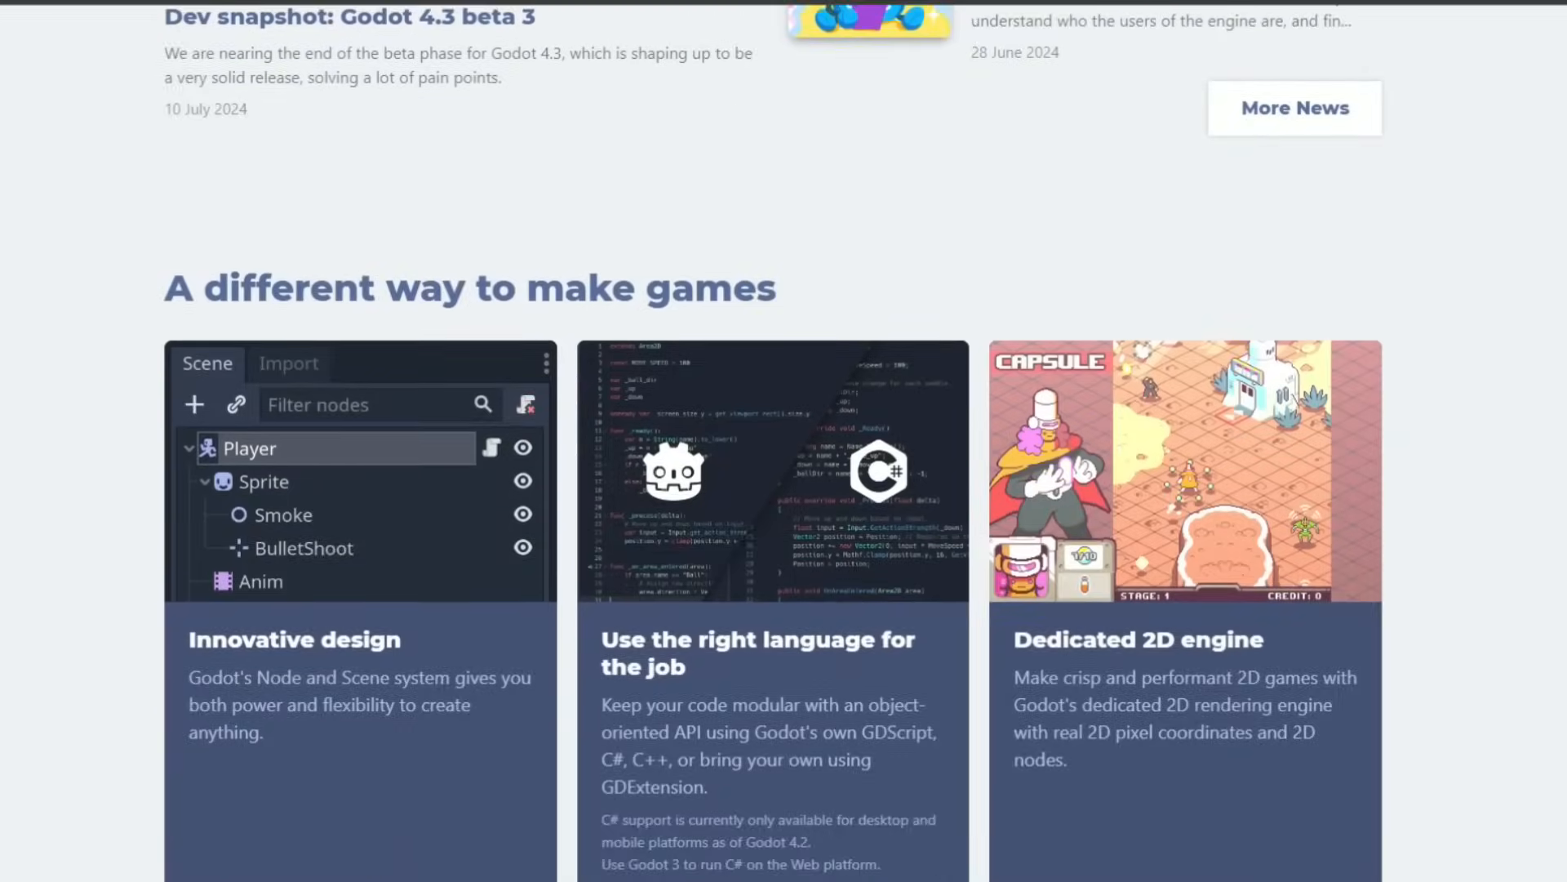
{"action": "scroll", "scroll_direction": "down", "scroll_amount": 3}
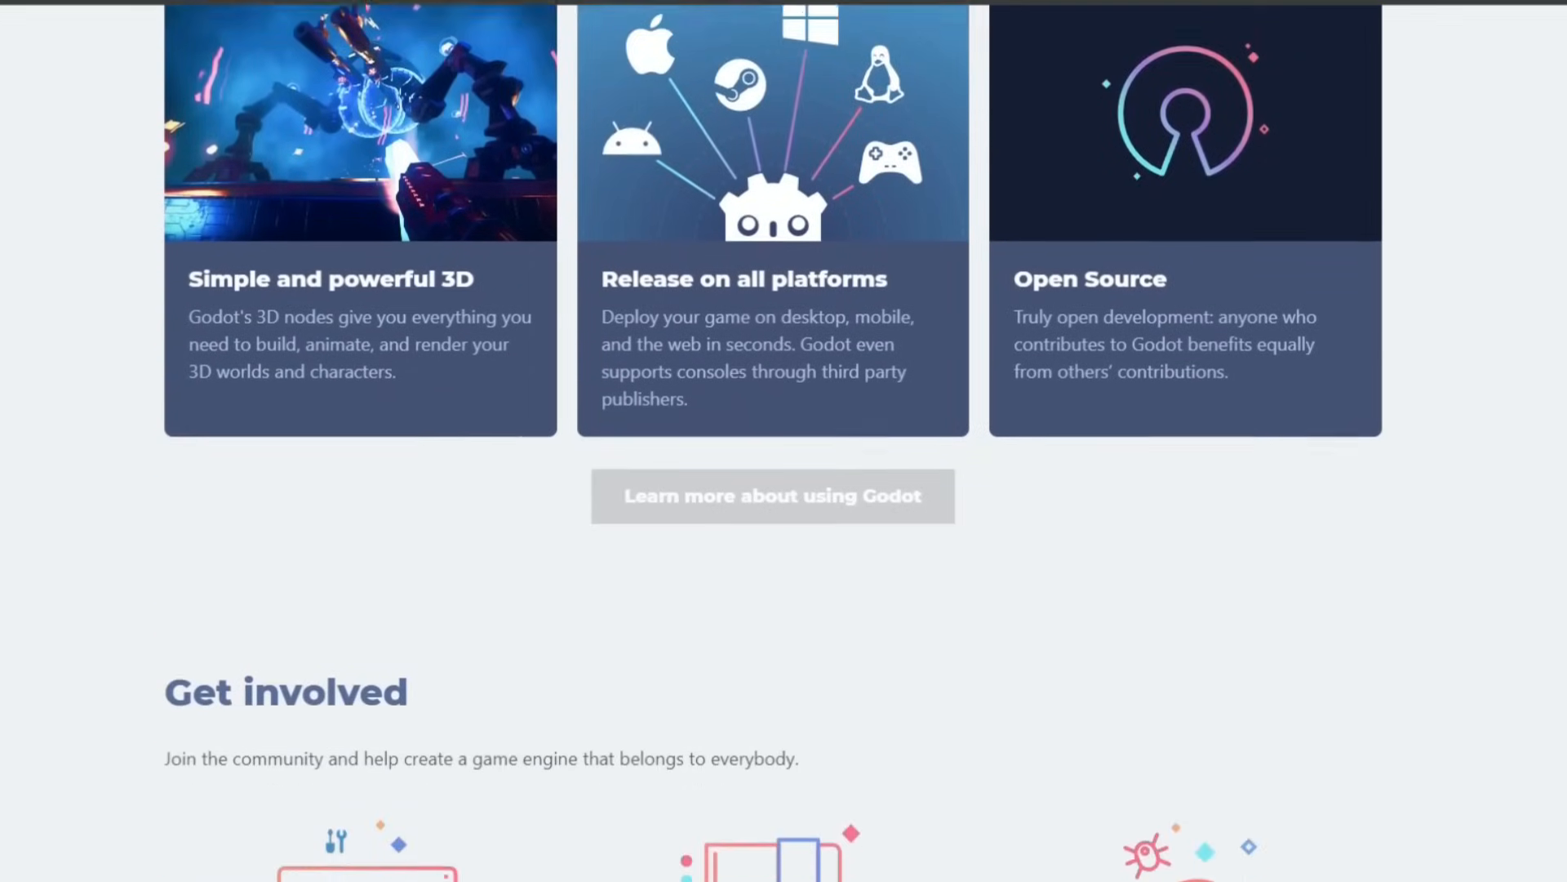